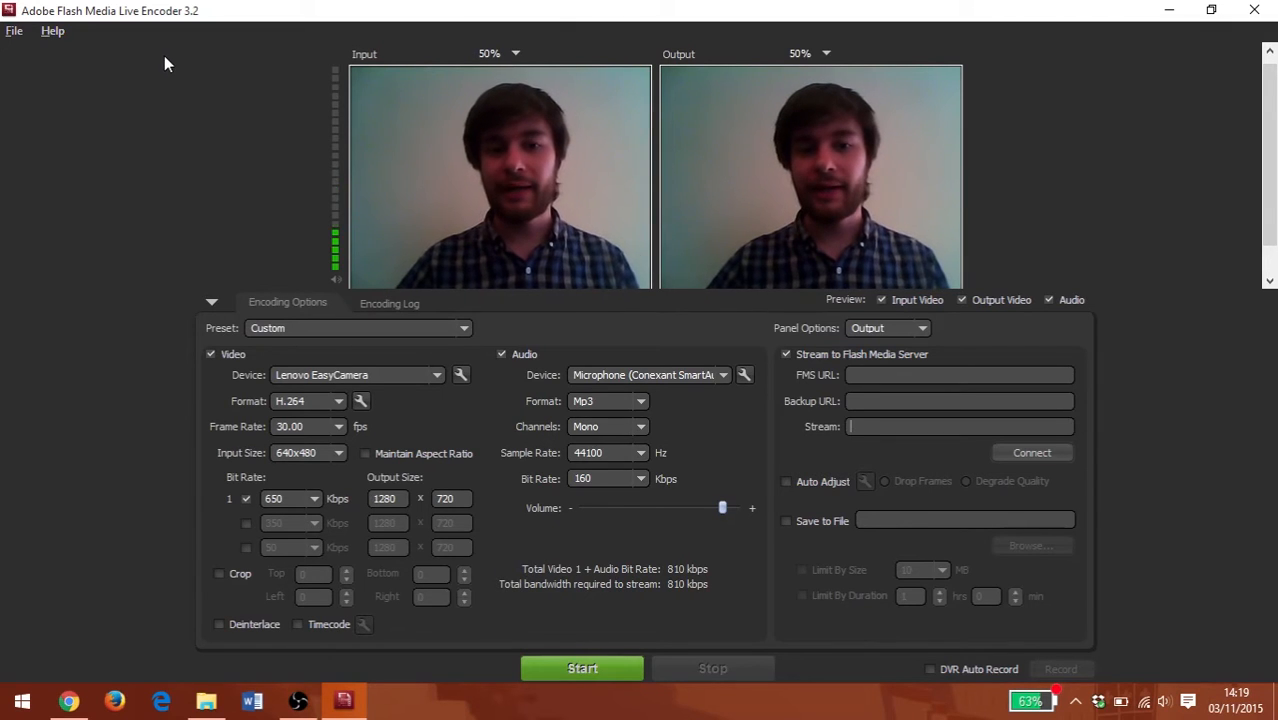
mouse_move(444, 376)
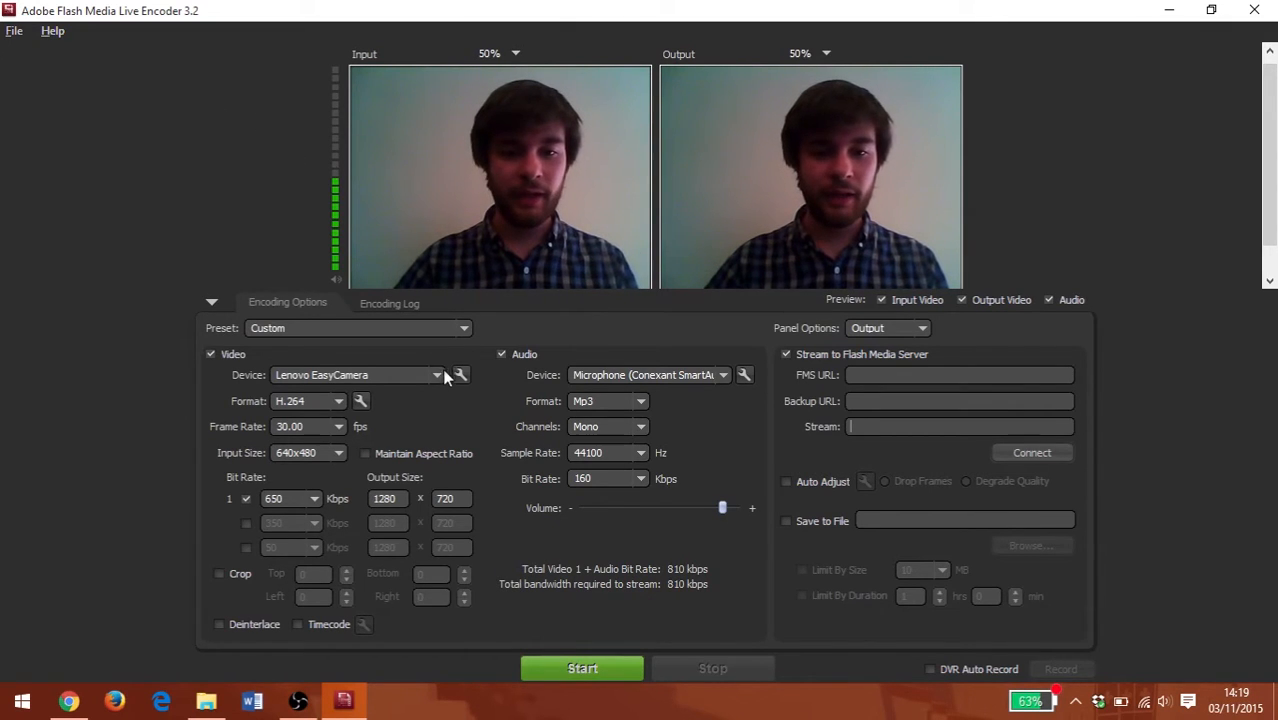
Switch the video device to Microsoft LifeCam Studio and keep H.264 as the video format.
left_click(436, 374)
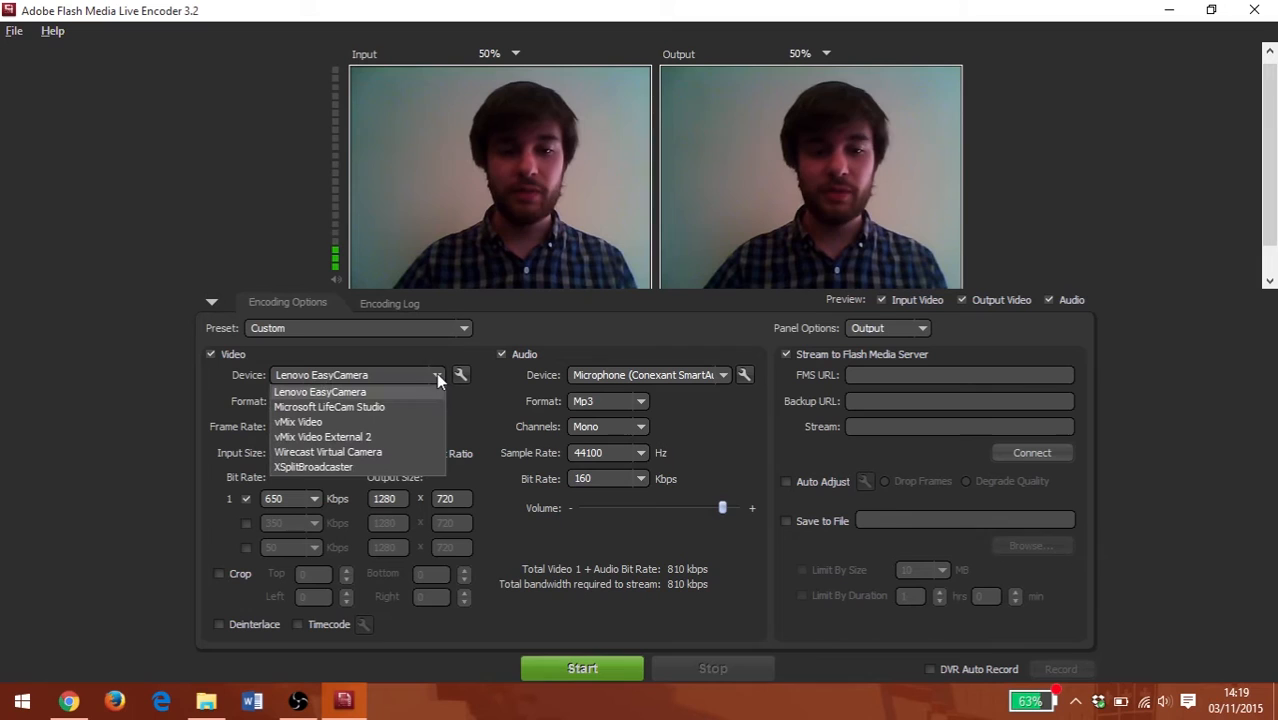
mouse_move(384, 408)
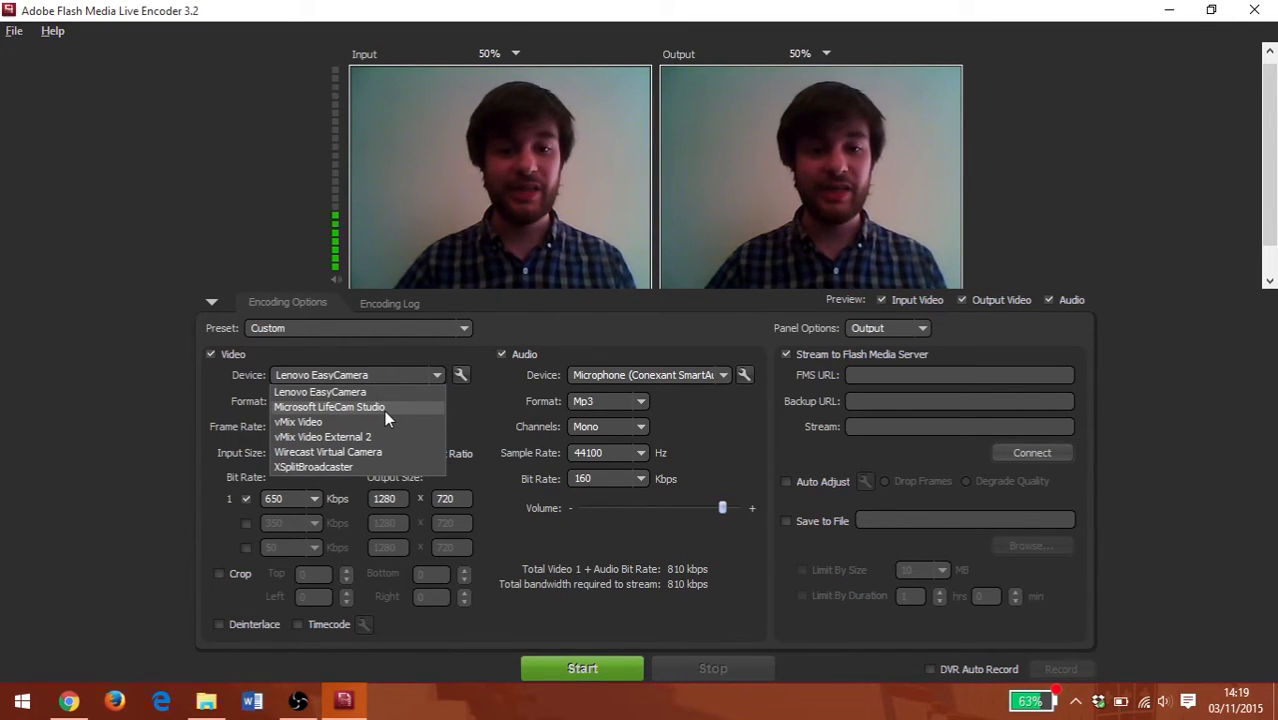
left_click(328, 408)
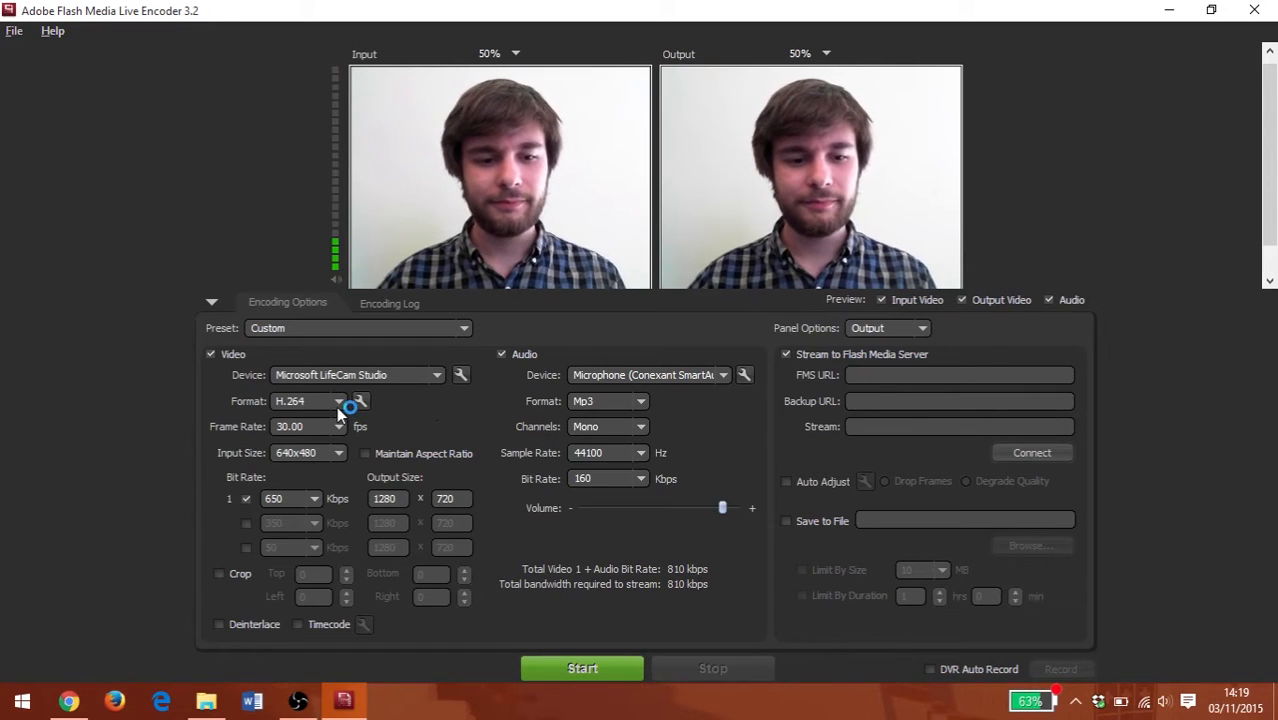
left_click(338, 400)
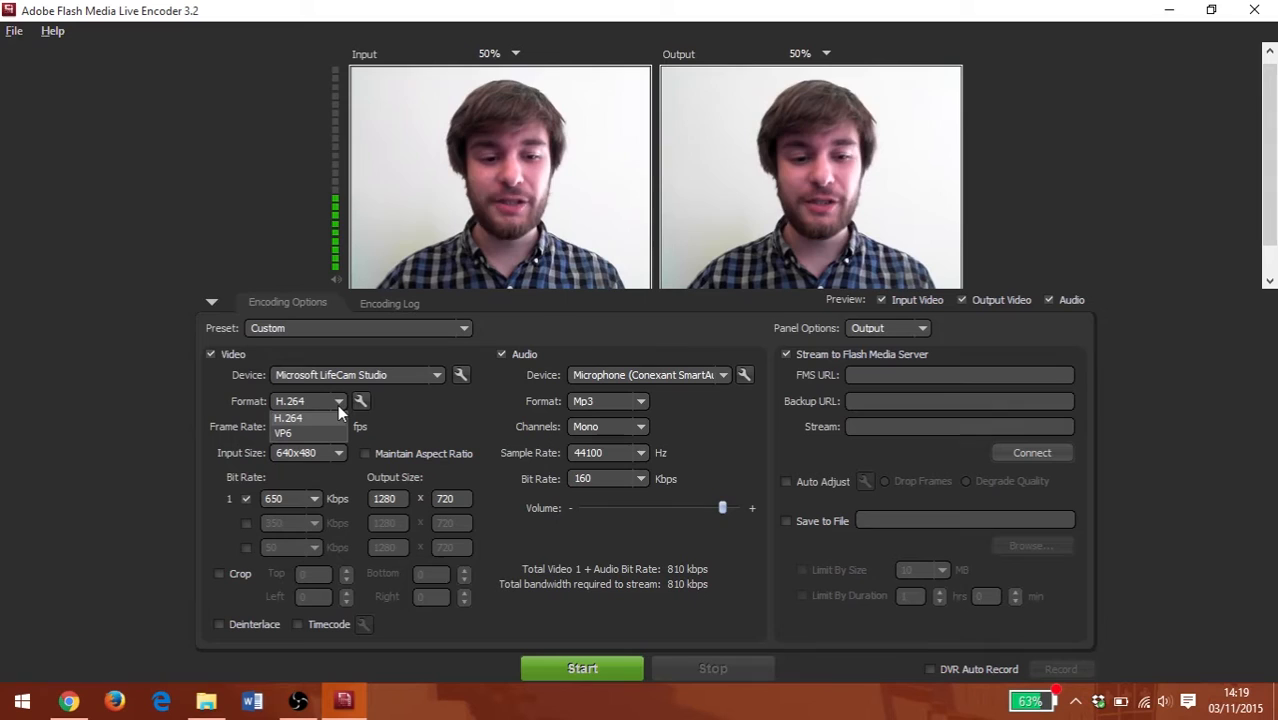
left_click(290, 426)
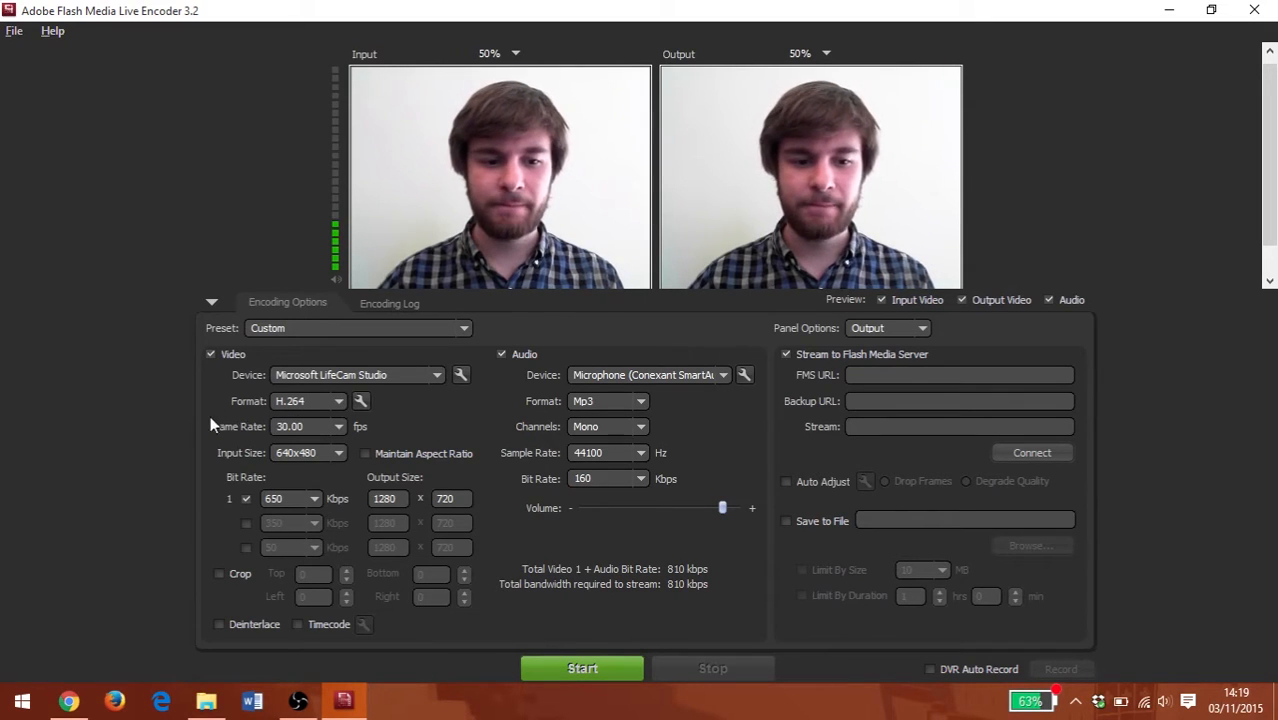
mouse_move(338, 426)
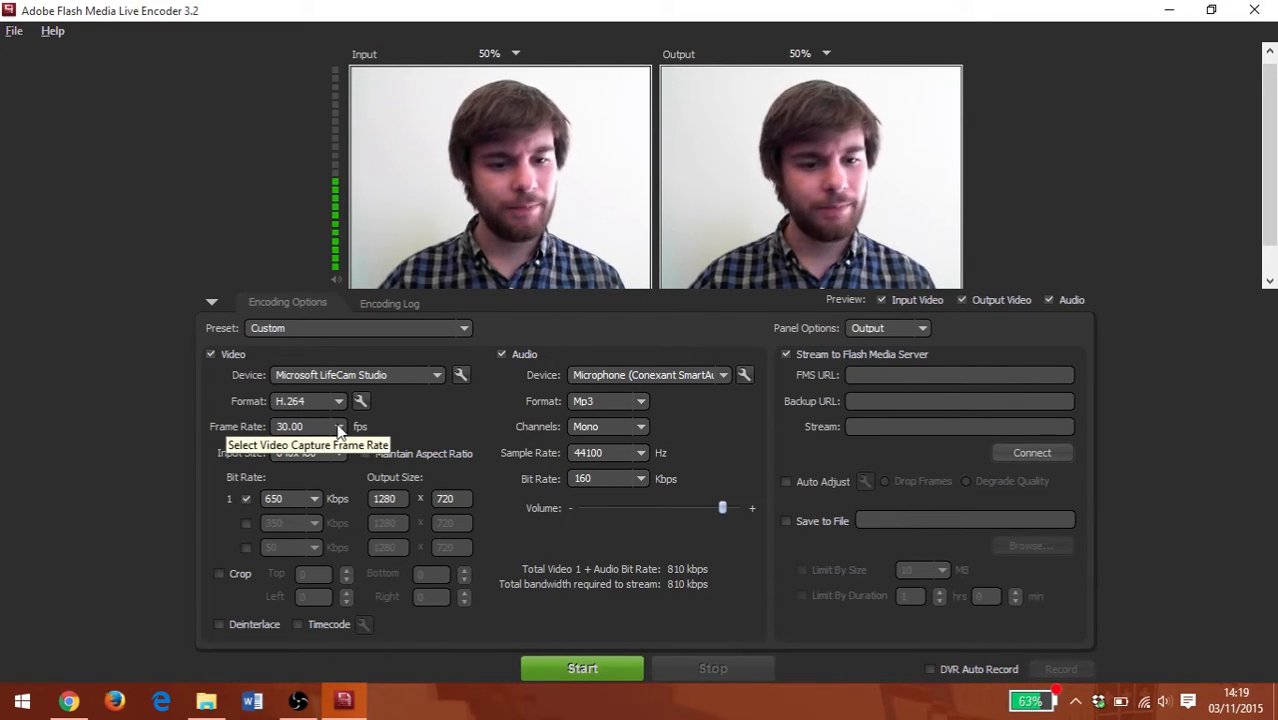
left_click(338, 428)
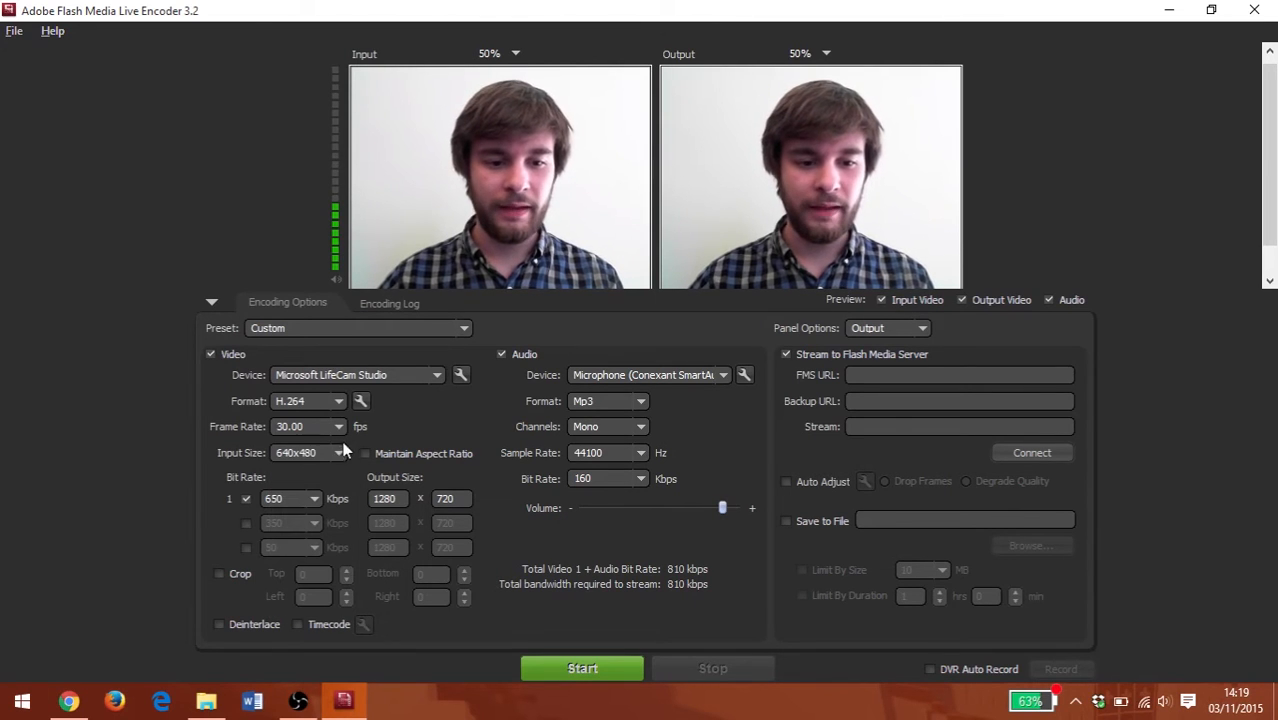
Set the video input size to 1280x720.
left_click(338, 452)
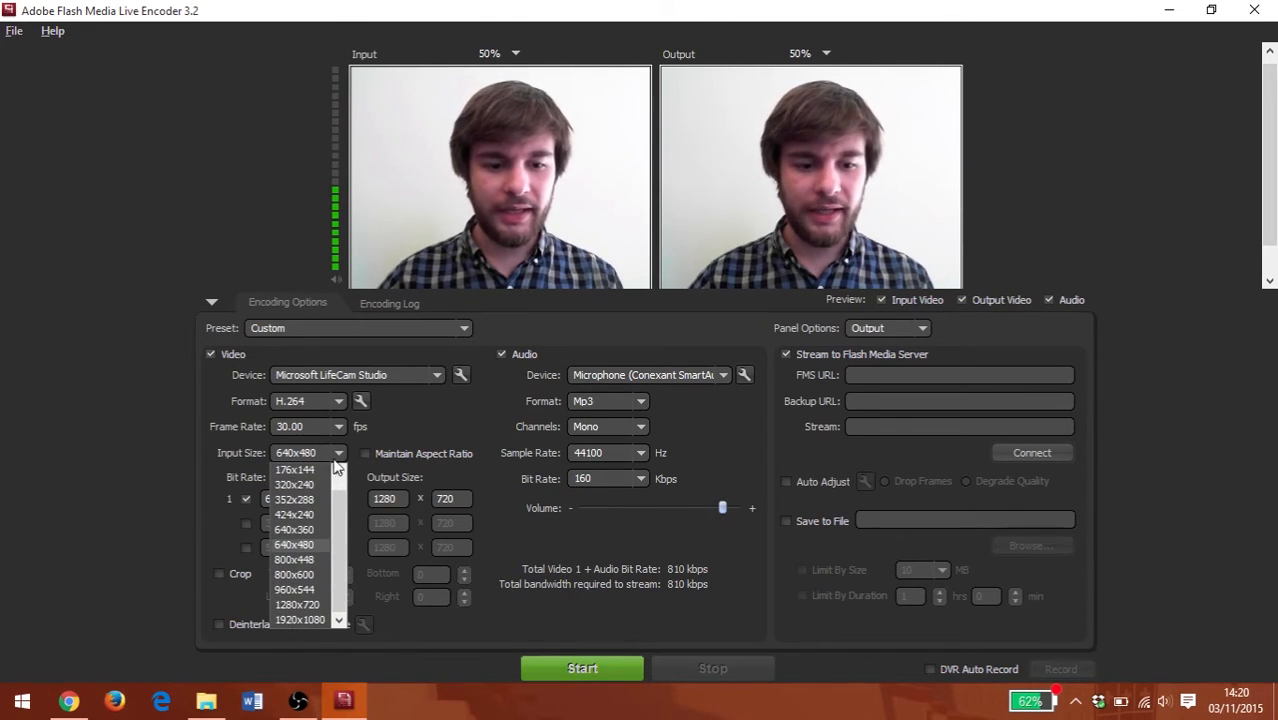
mouse_move(320, 604)
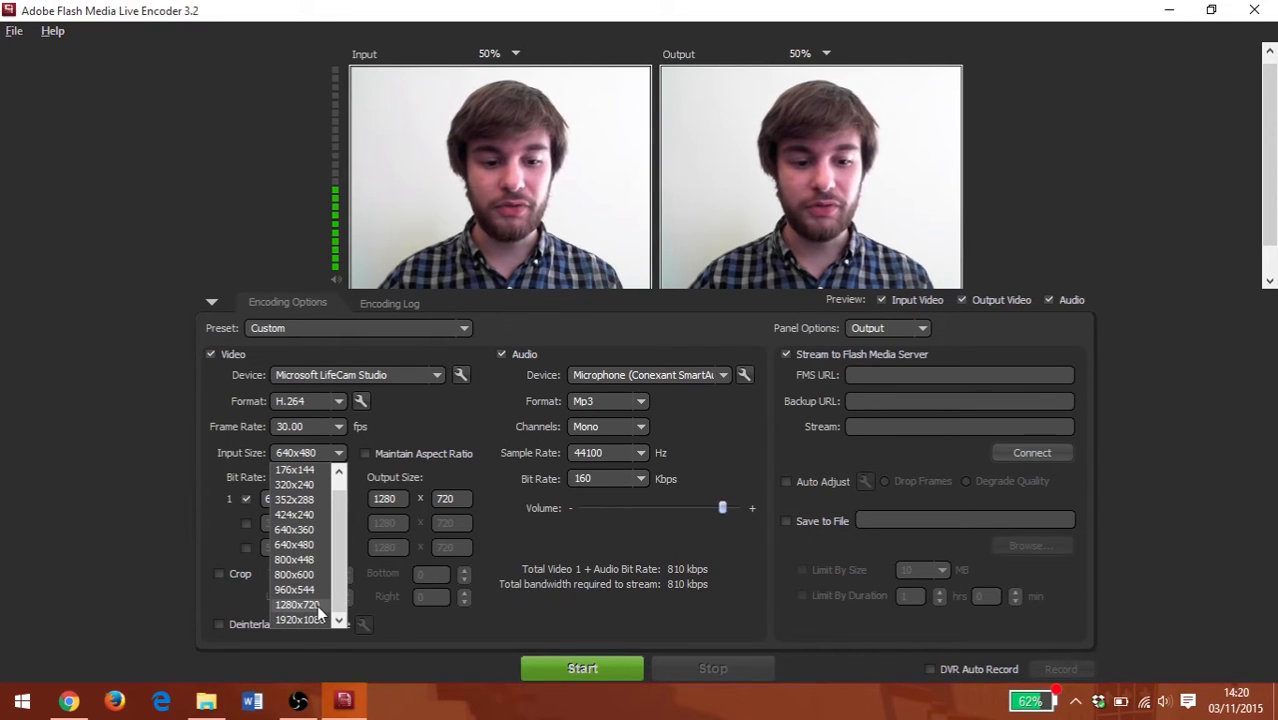
left_click(296, 604)
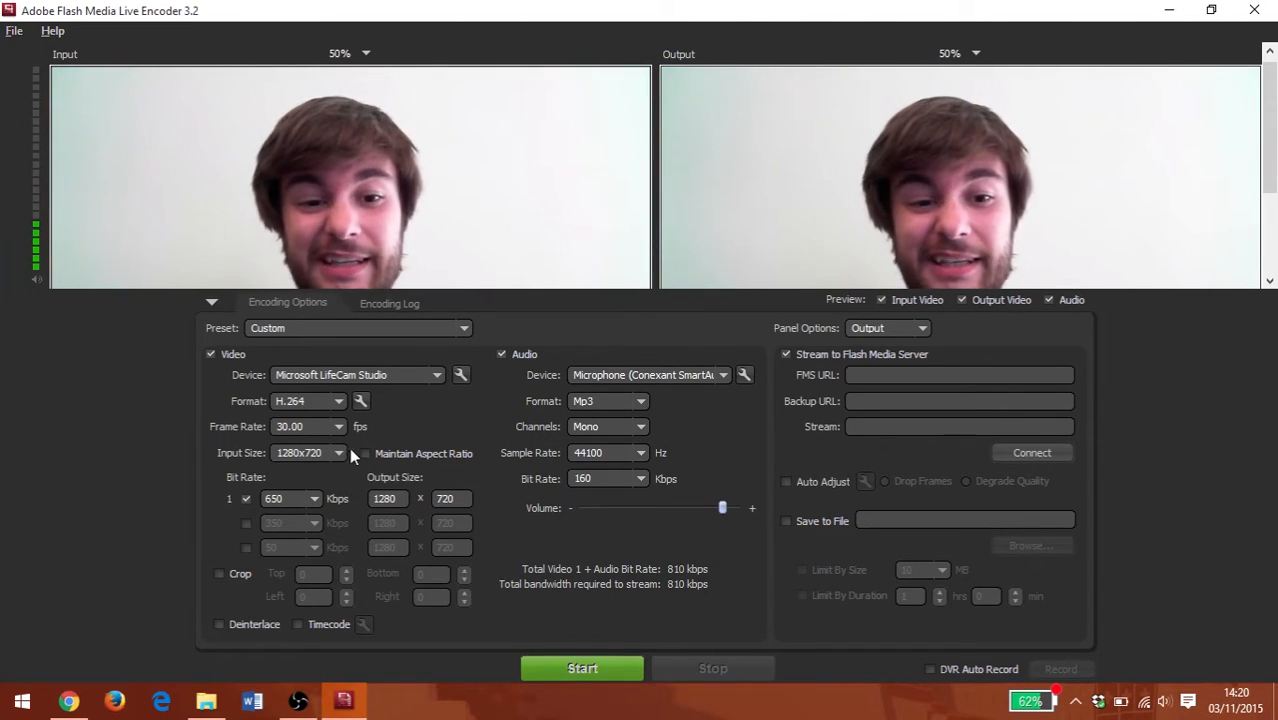
mouse_move(388, 364)
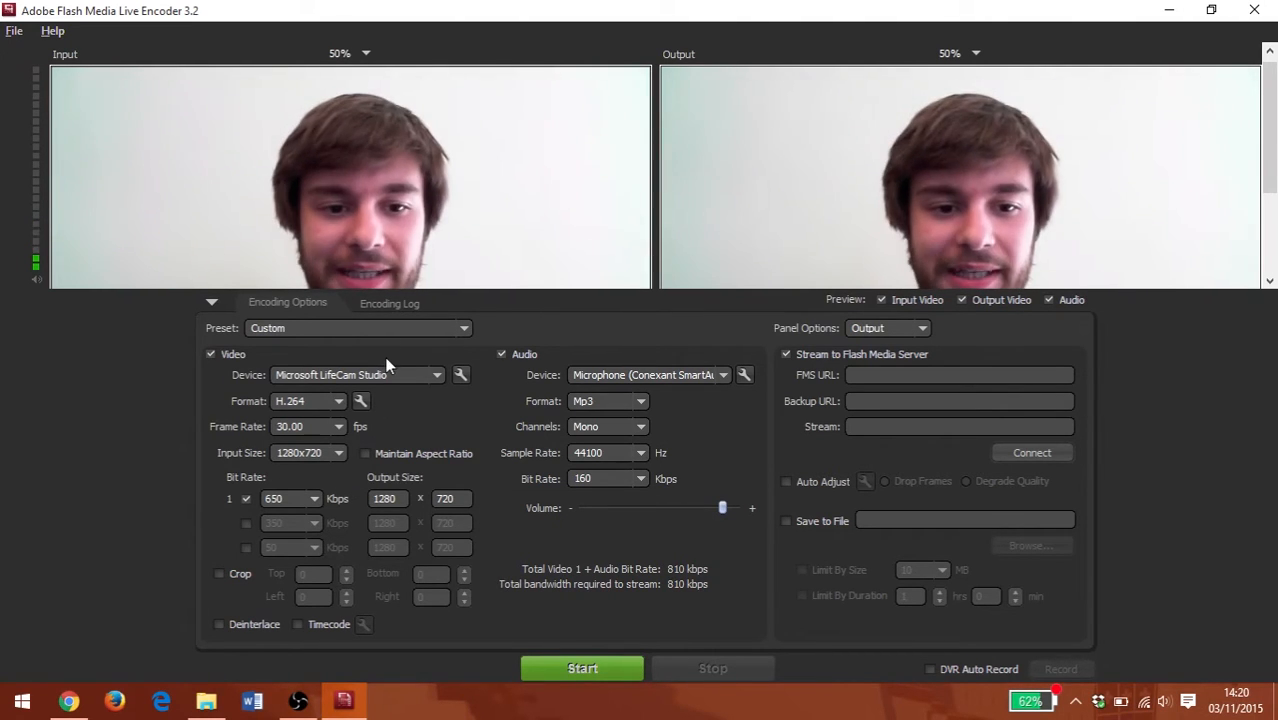
mouse_move(366, 54)
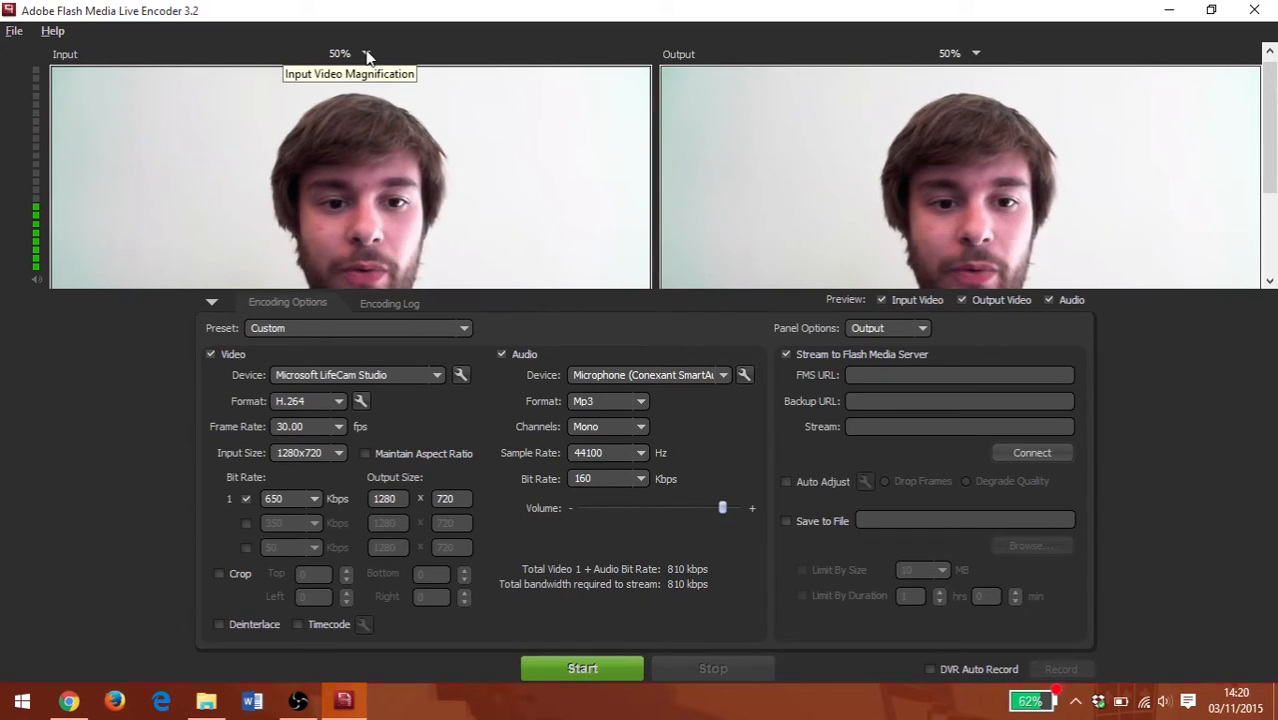
mouse_move(344, 168)
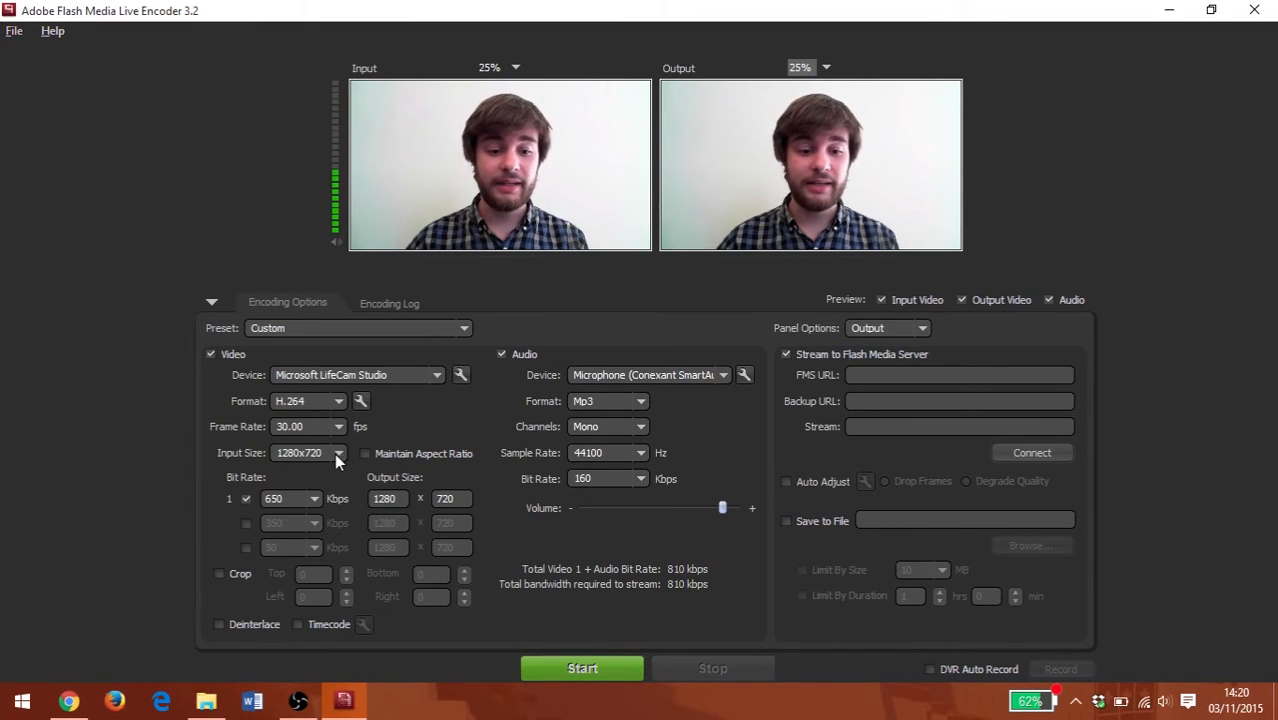
mouse_move(312, 520)
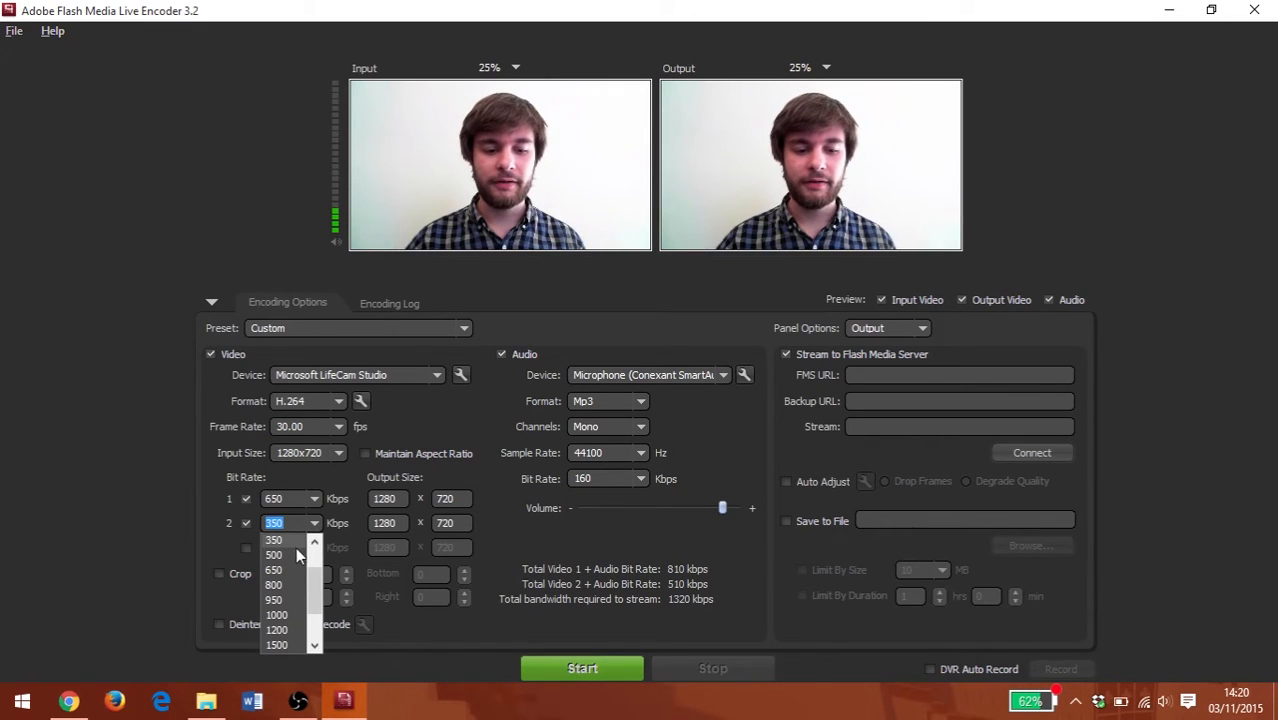
Set the second video stream's bit rate to 350 Kbps.
left_click(272, 540)
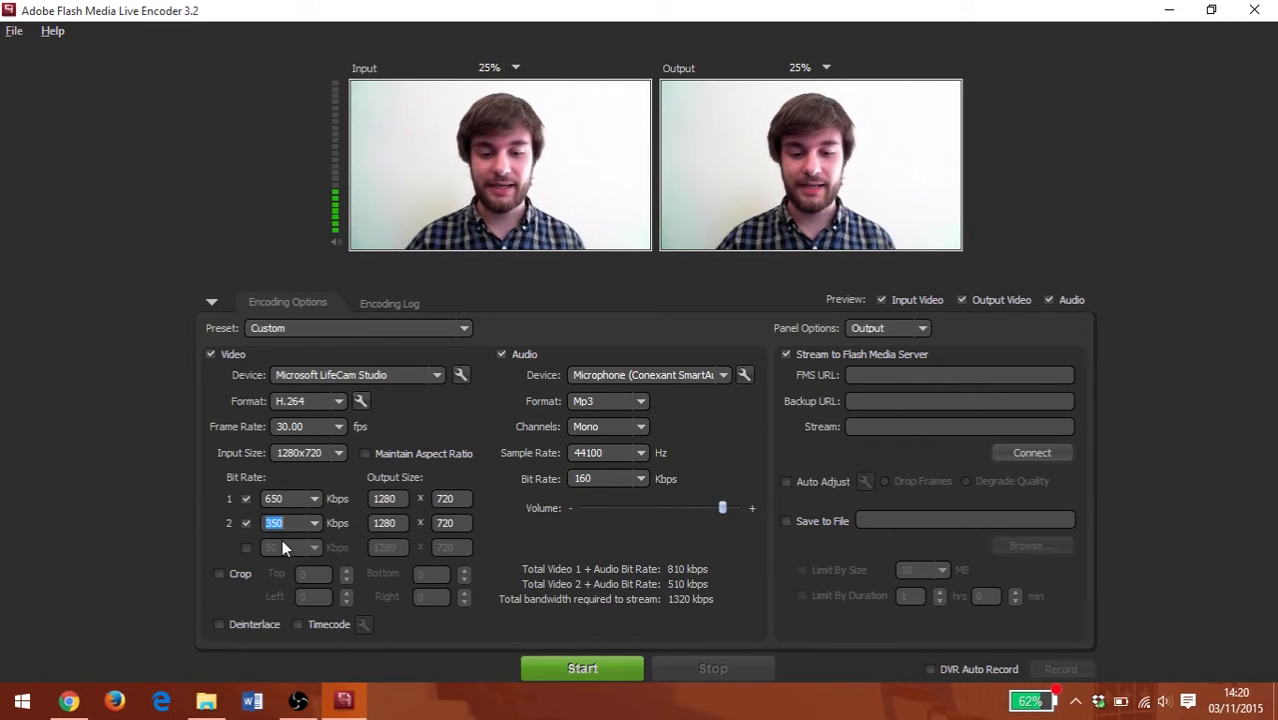
mouse_move(544, 528)
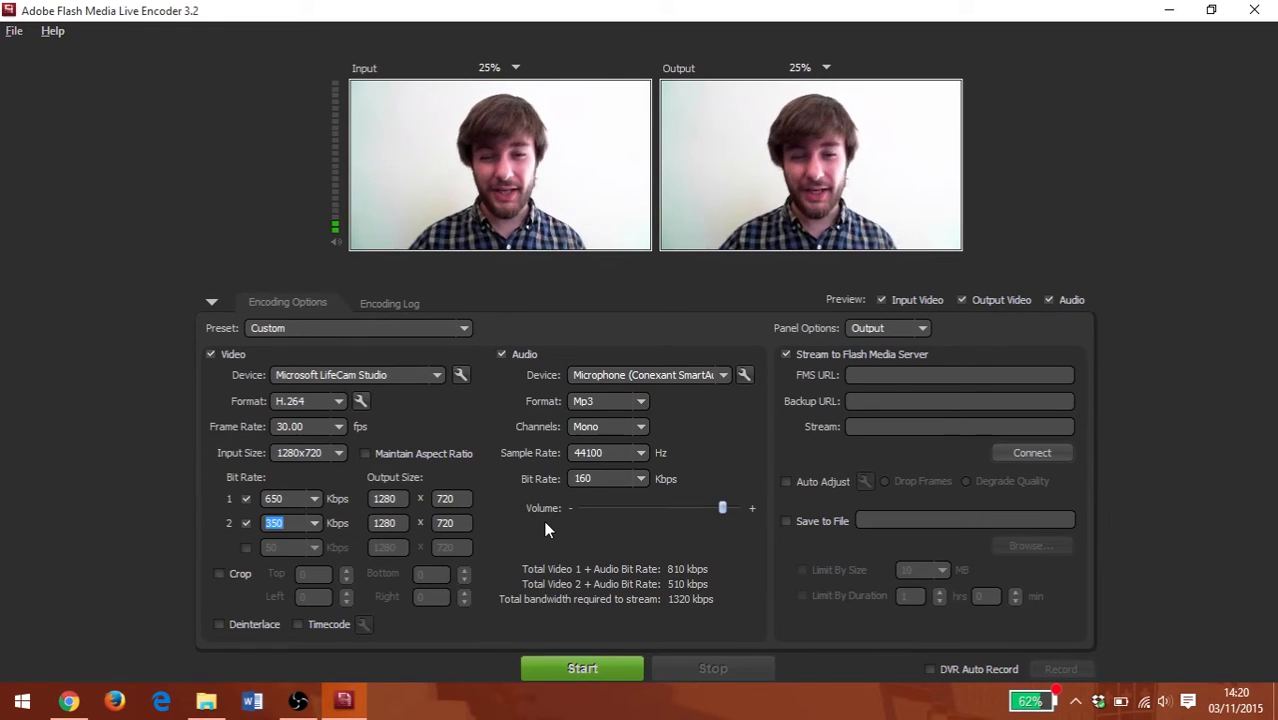
mouse_move(754, 616)
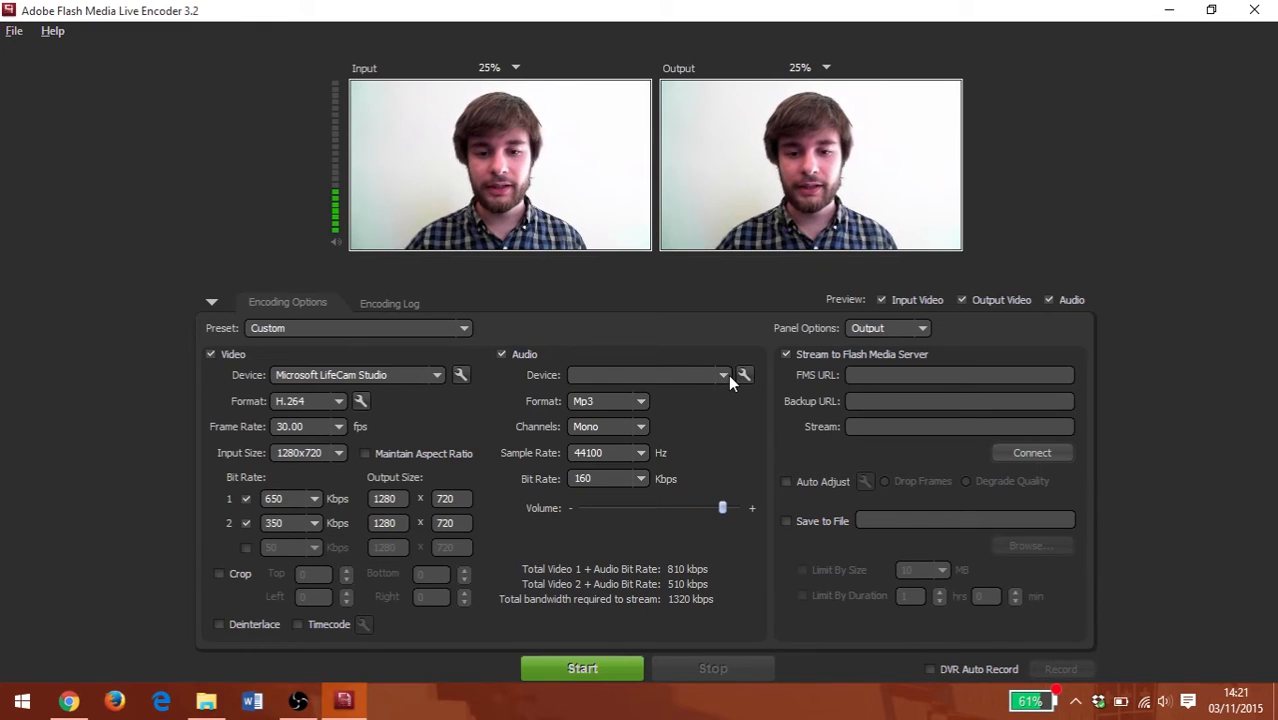
left_click(722, 374)
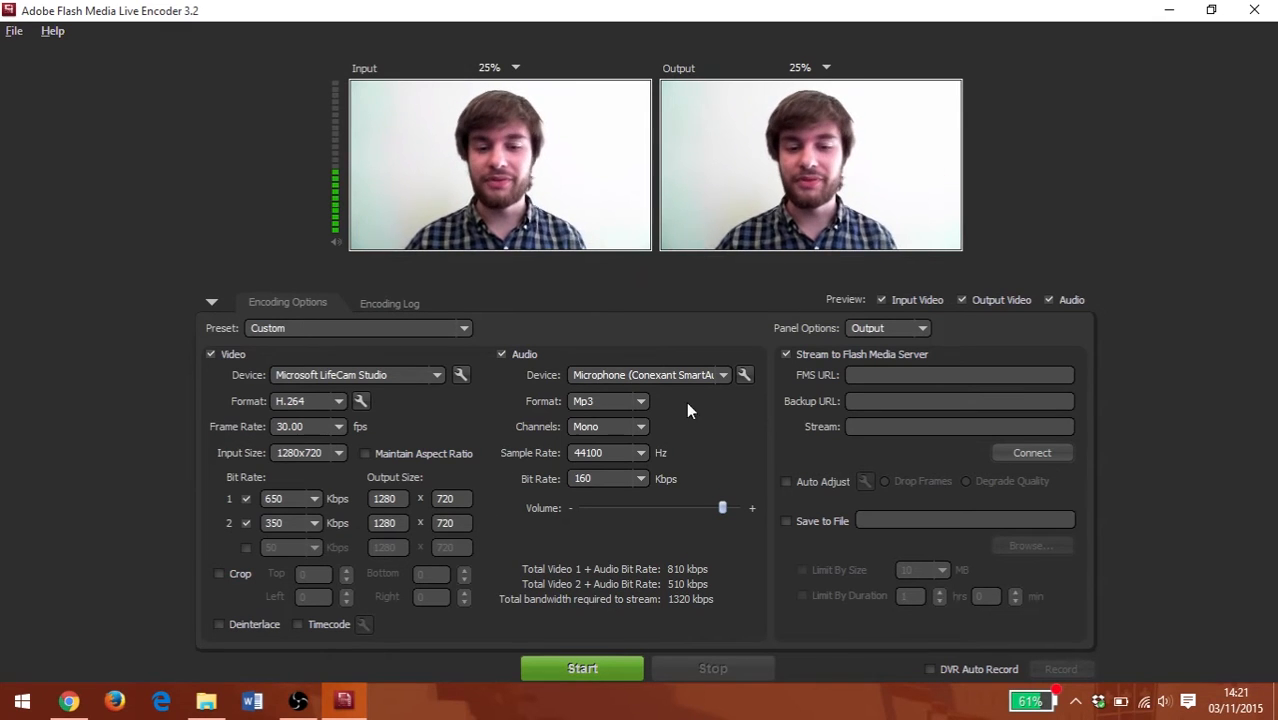
mouse_move(706, 424)
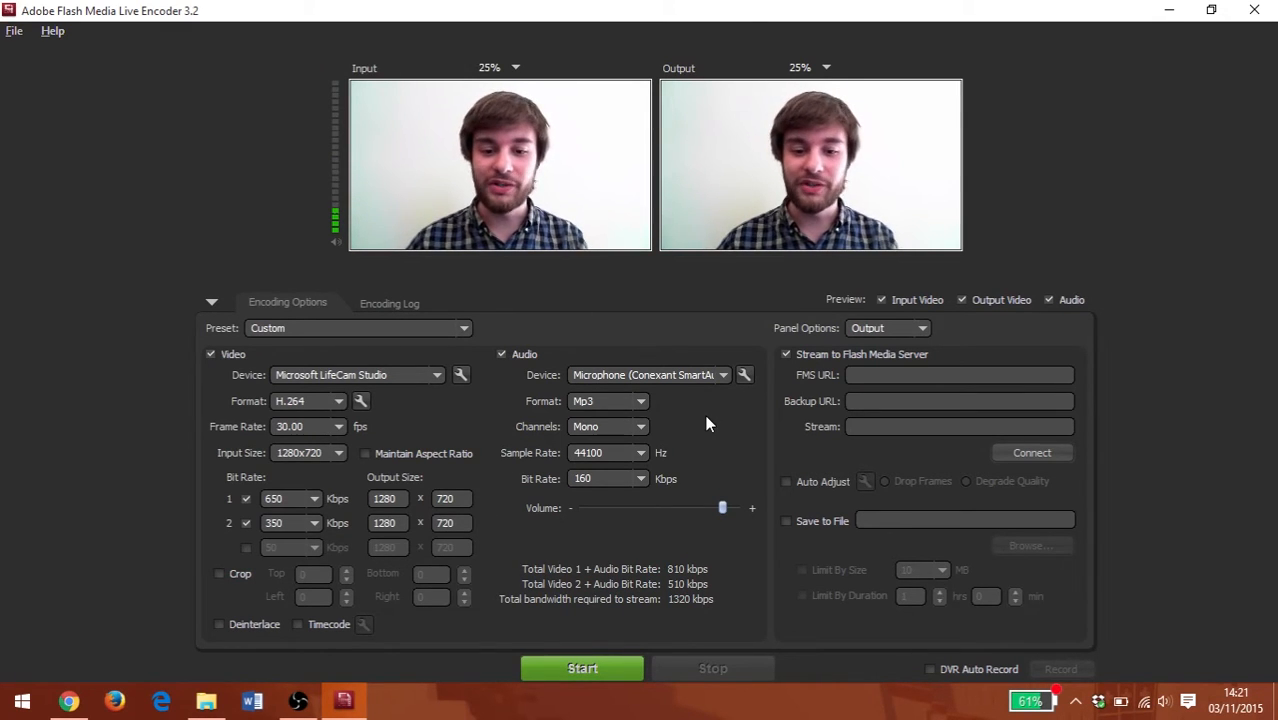
left_click(640, 400)
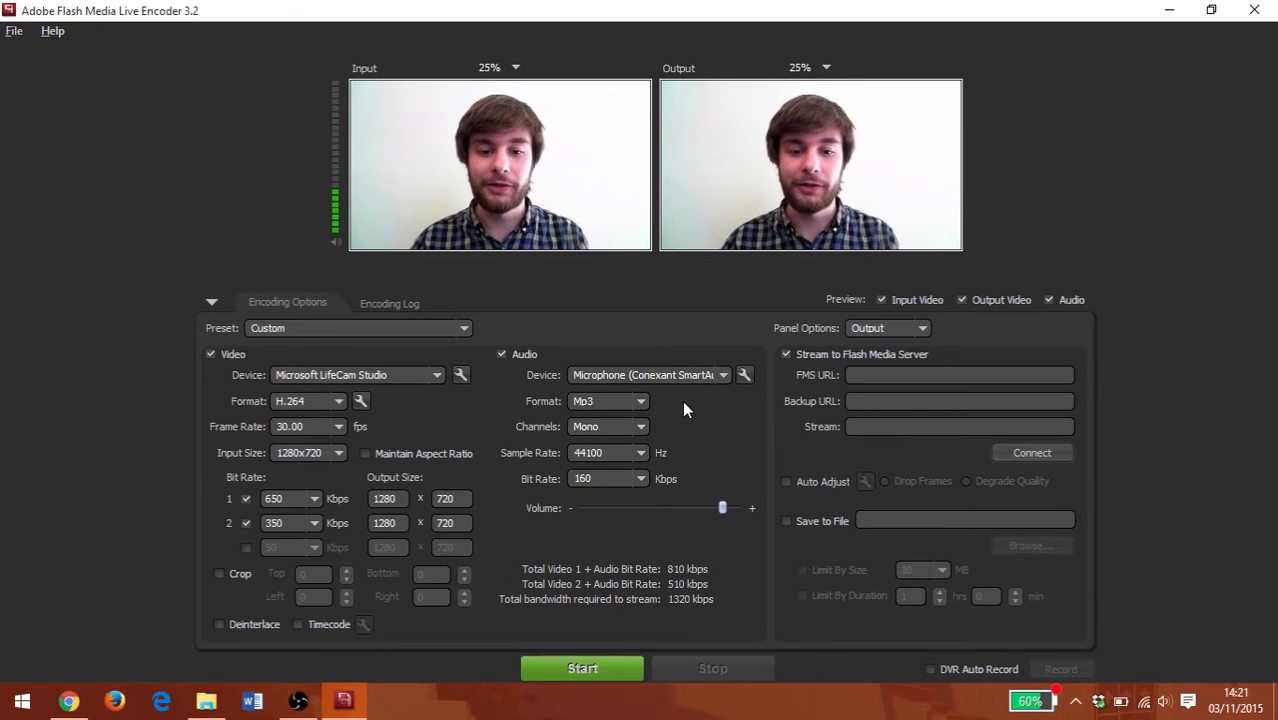
Set audio to stereo, keep the 44100 Hz sample rate, and choose a 192 Kbps audio bit rate.
left_click(638, 426)
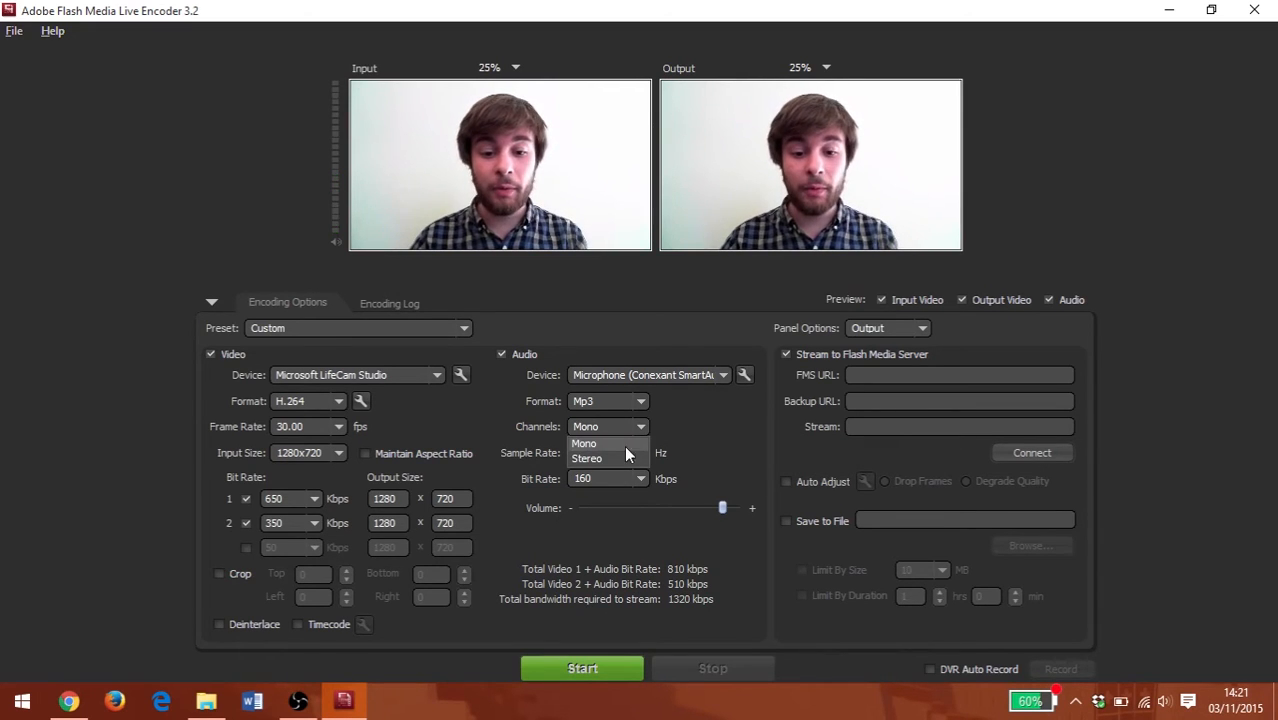
left_click(588, 458)
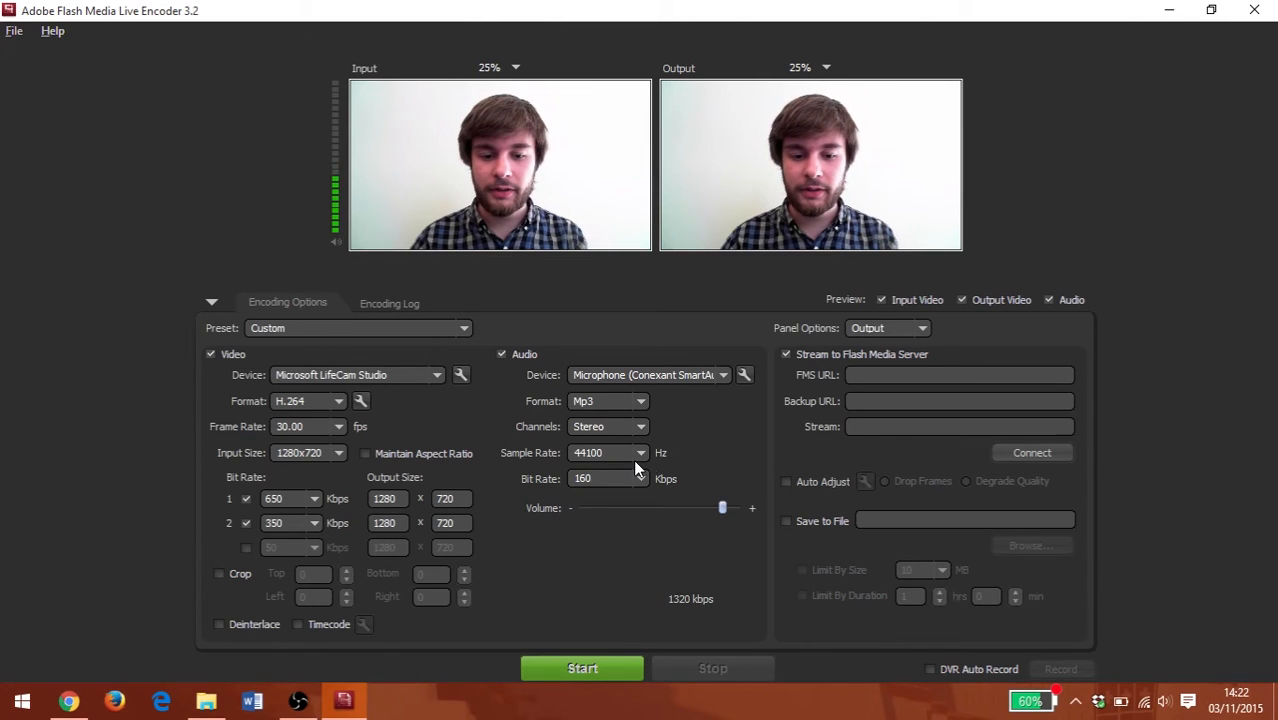
left_click(640, 452)
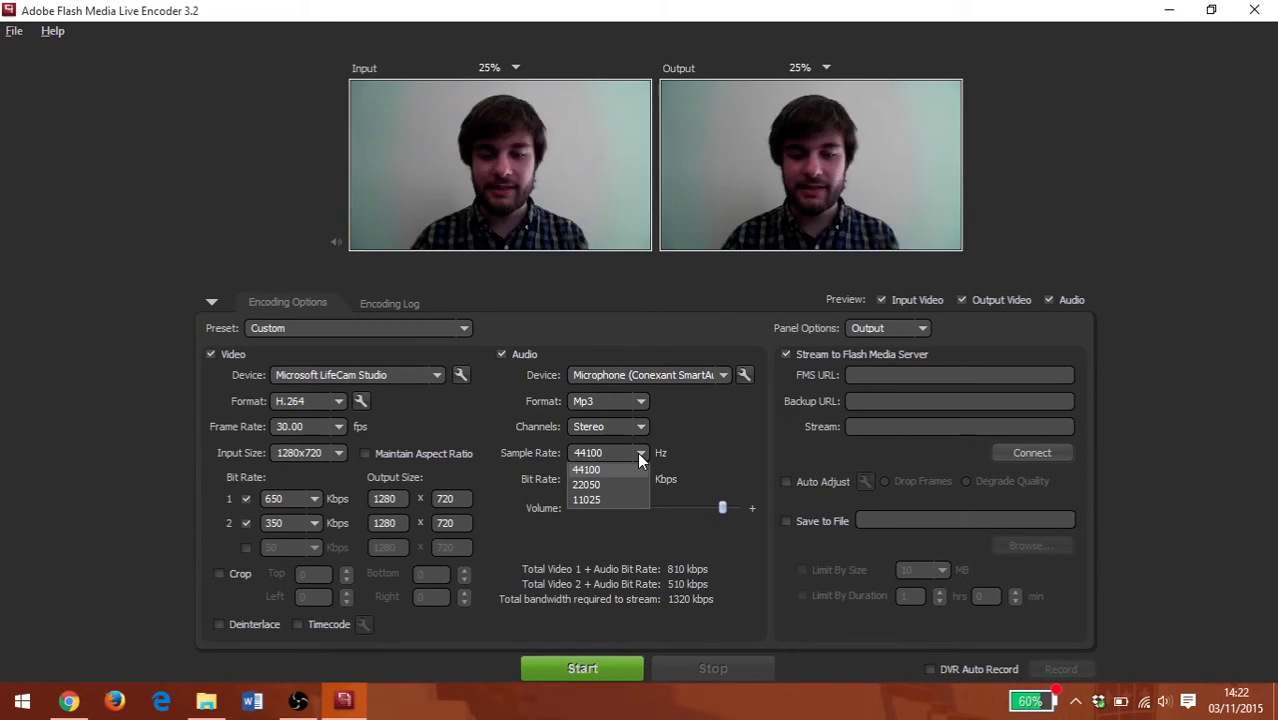
left_click(588, 468)
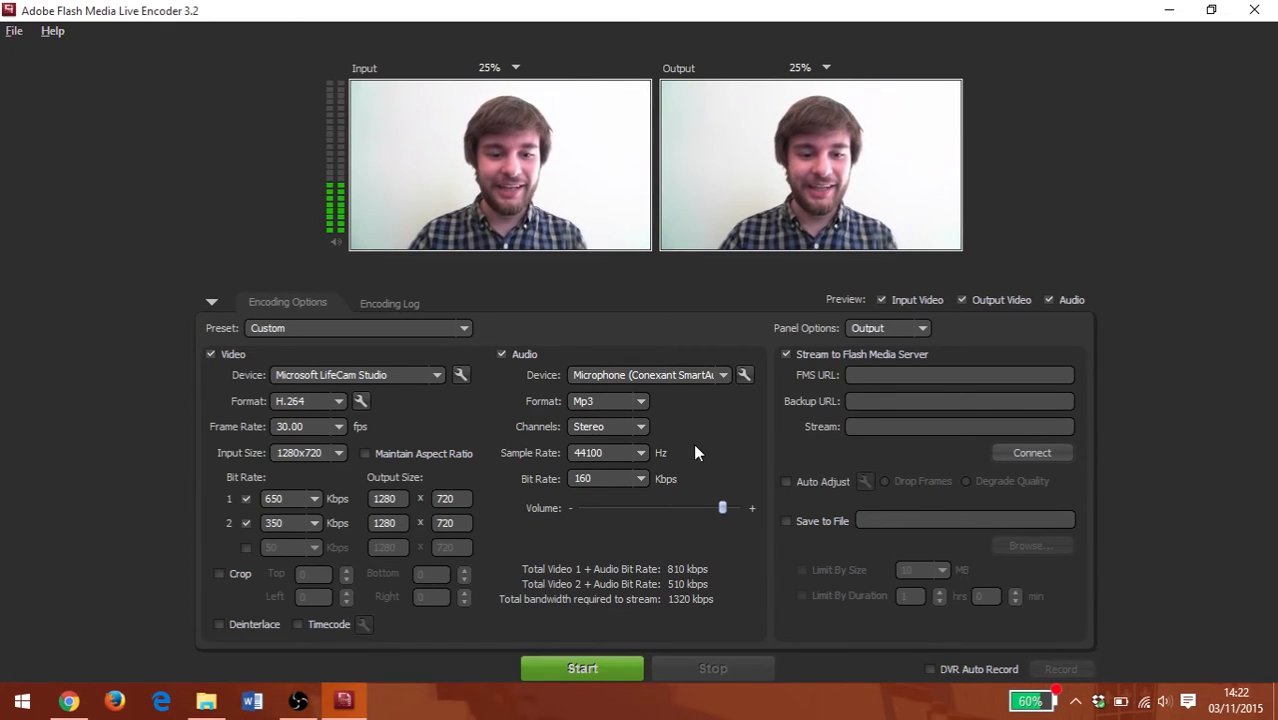
left_click(638, 478)
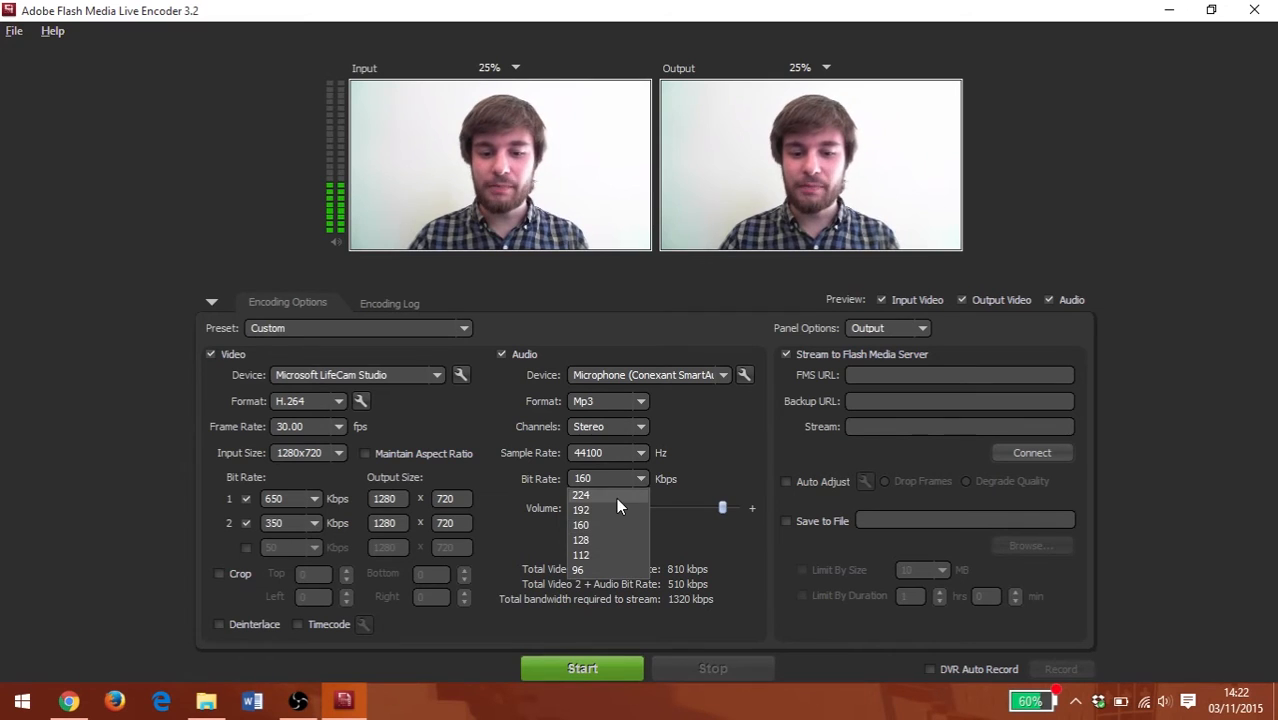
left_click(580, 510)
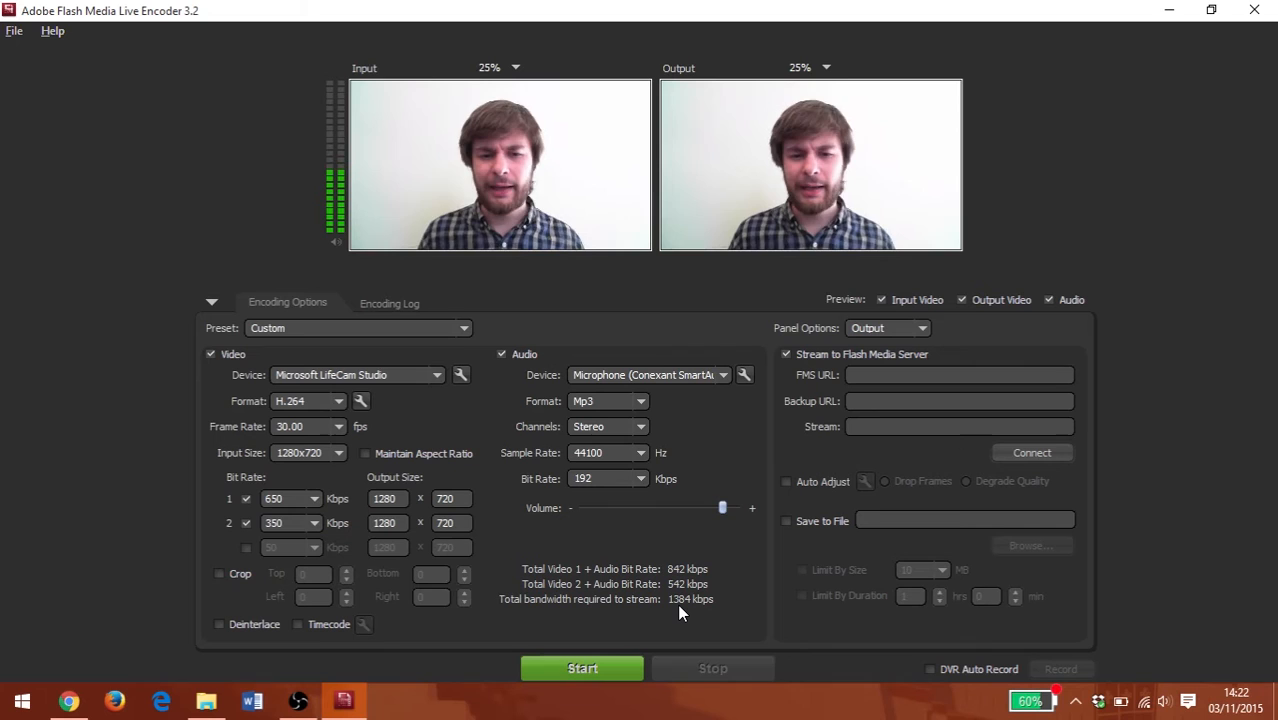
mouse_move(4, 136)
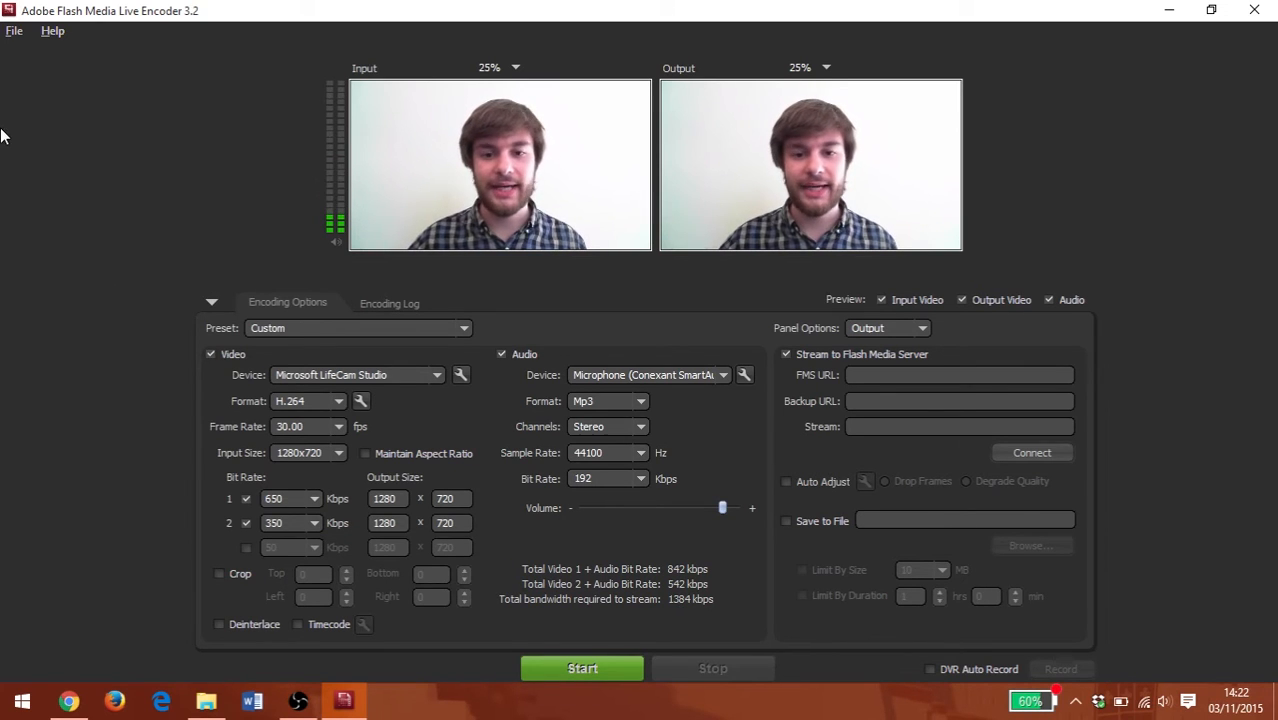
mouse_move(52, 140)
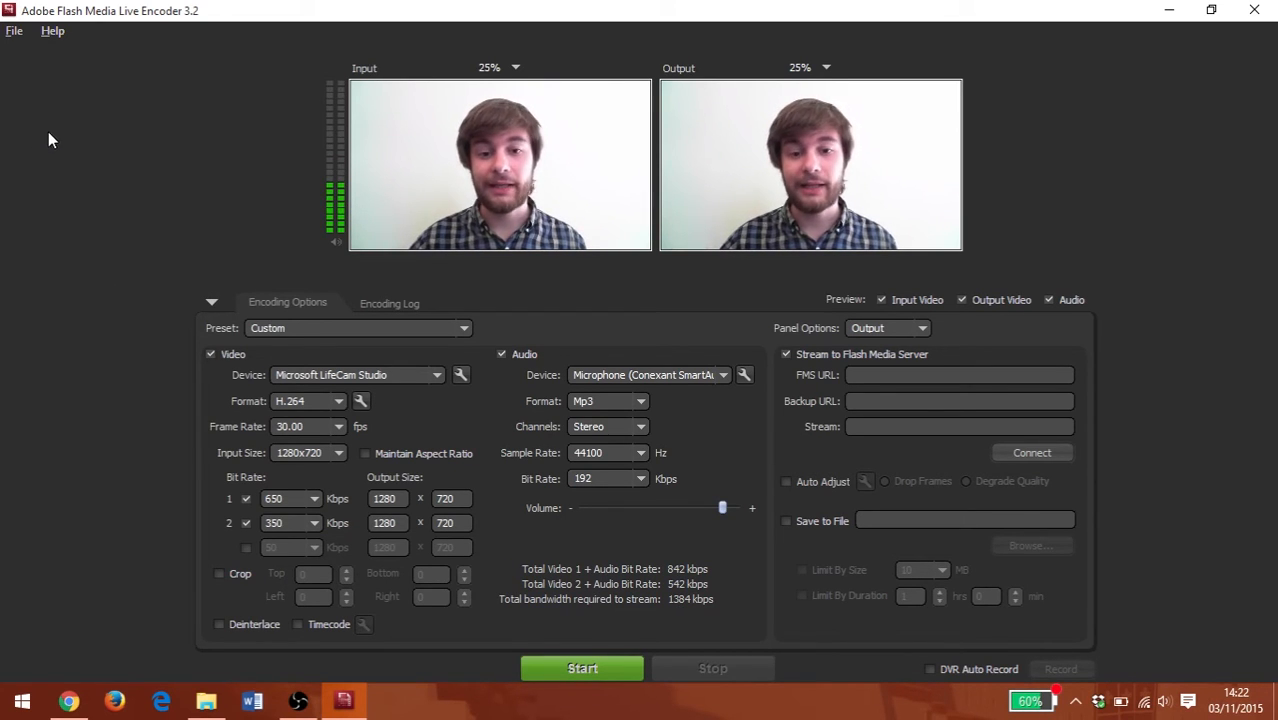
mouse_move(224, 184)
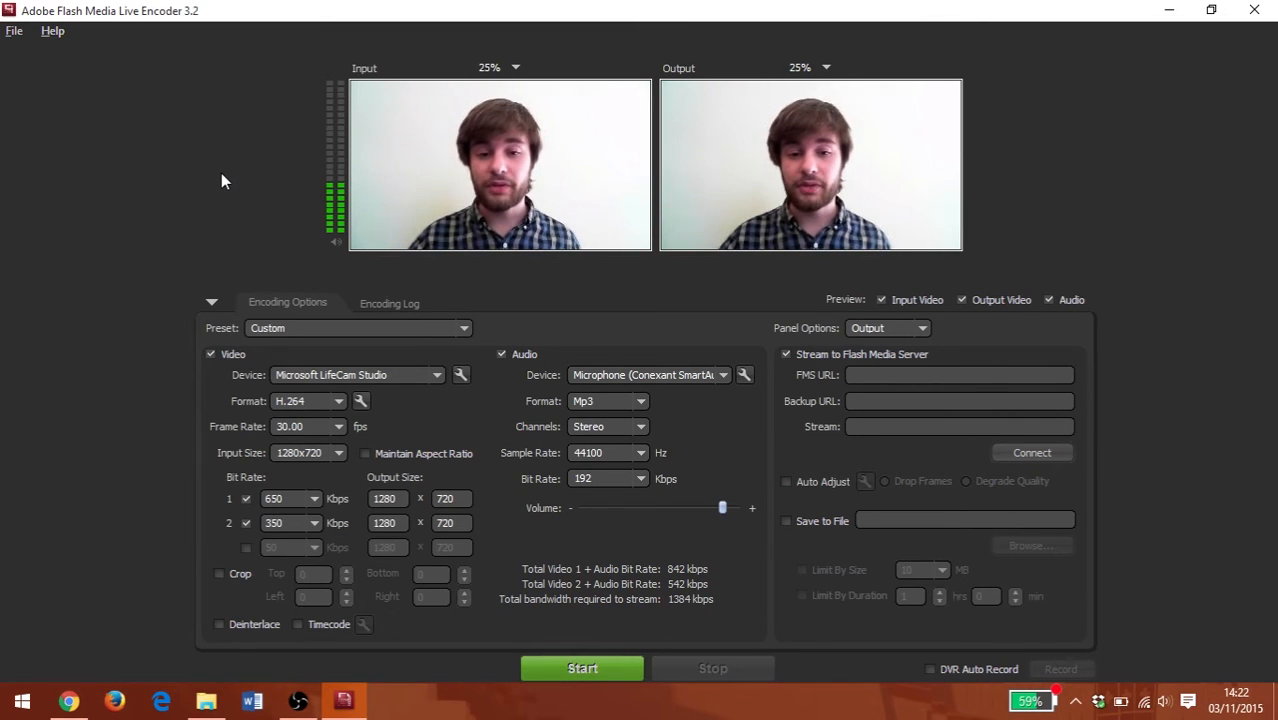
mouse_move(16, 30)
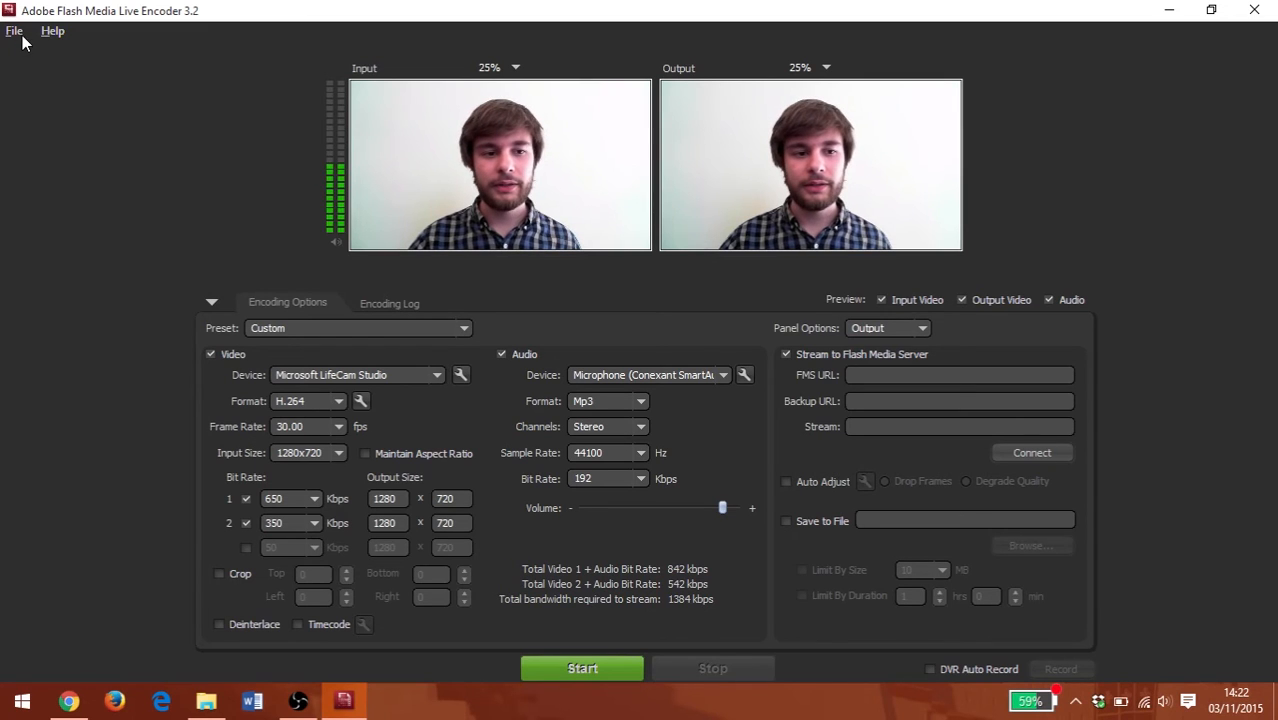
mouse_move(68, 700)
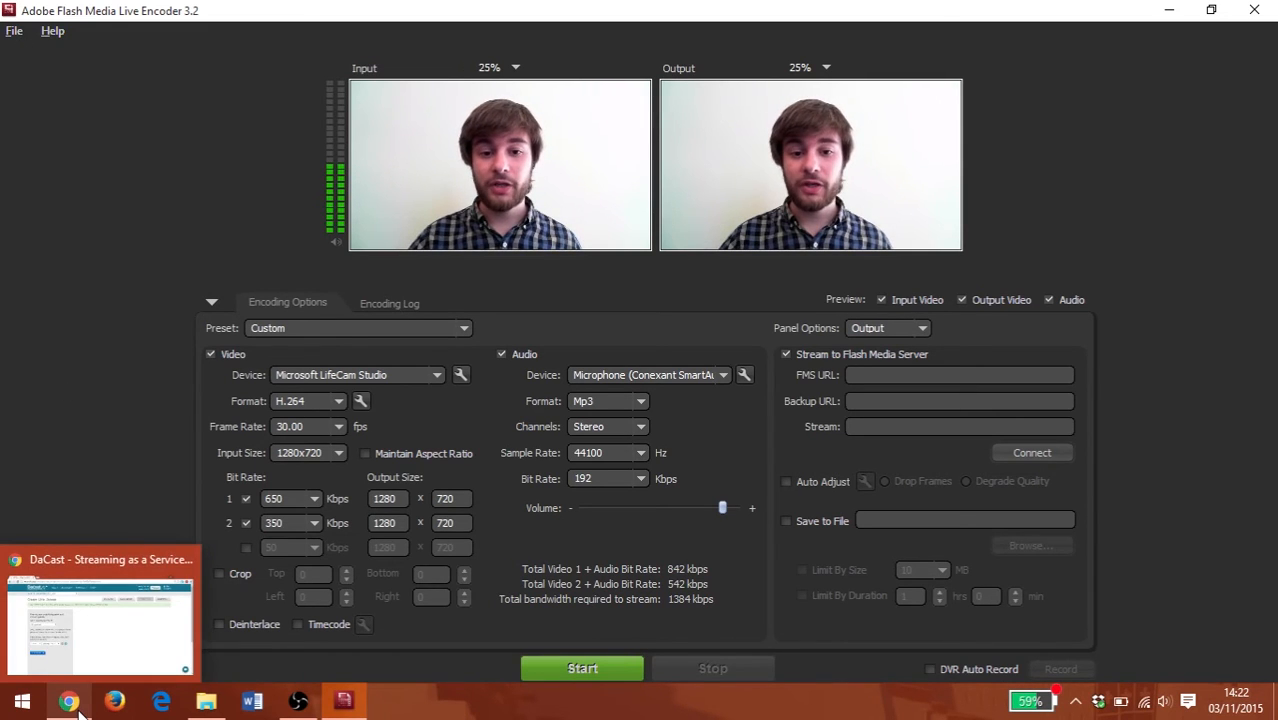
Switch from the encoder to the DaCast live stream setup page in the browser.
left_click(100, 616)
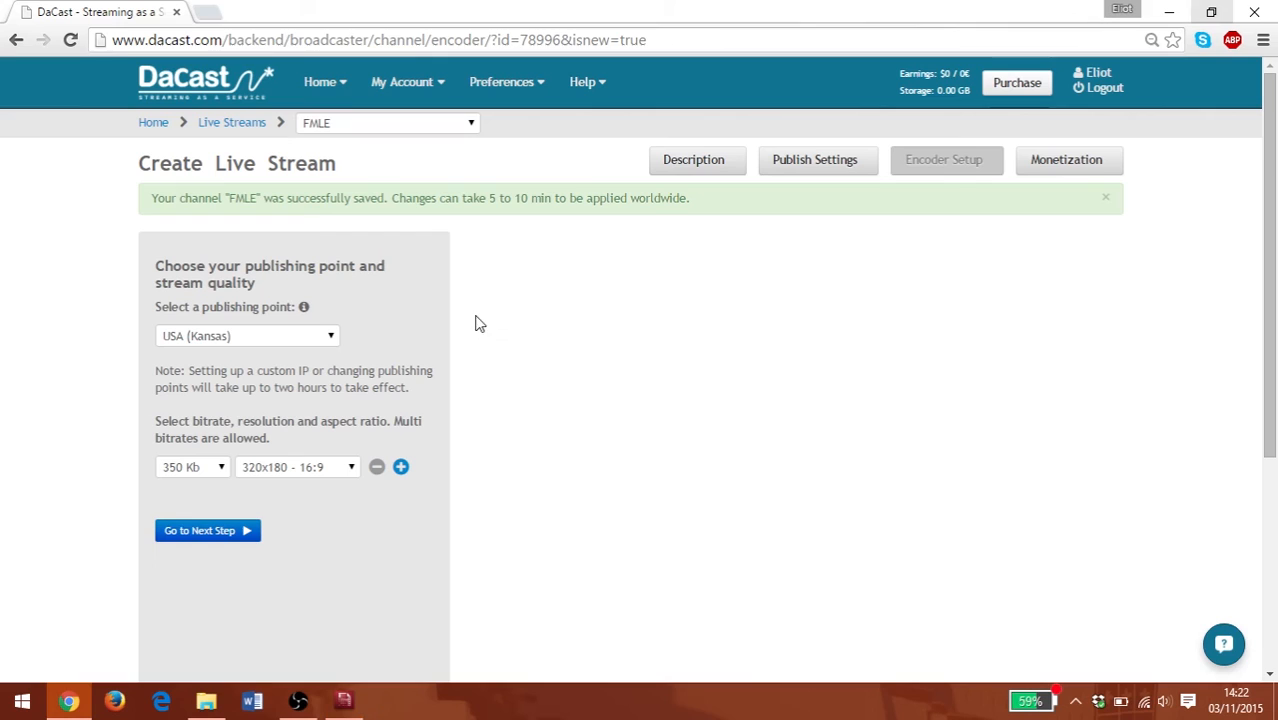
mouse_move(944, 160)
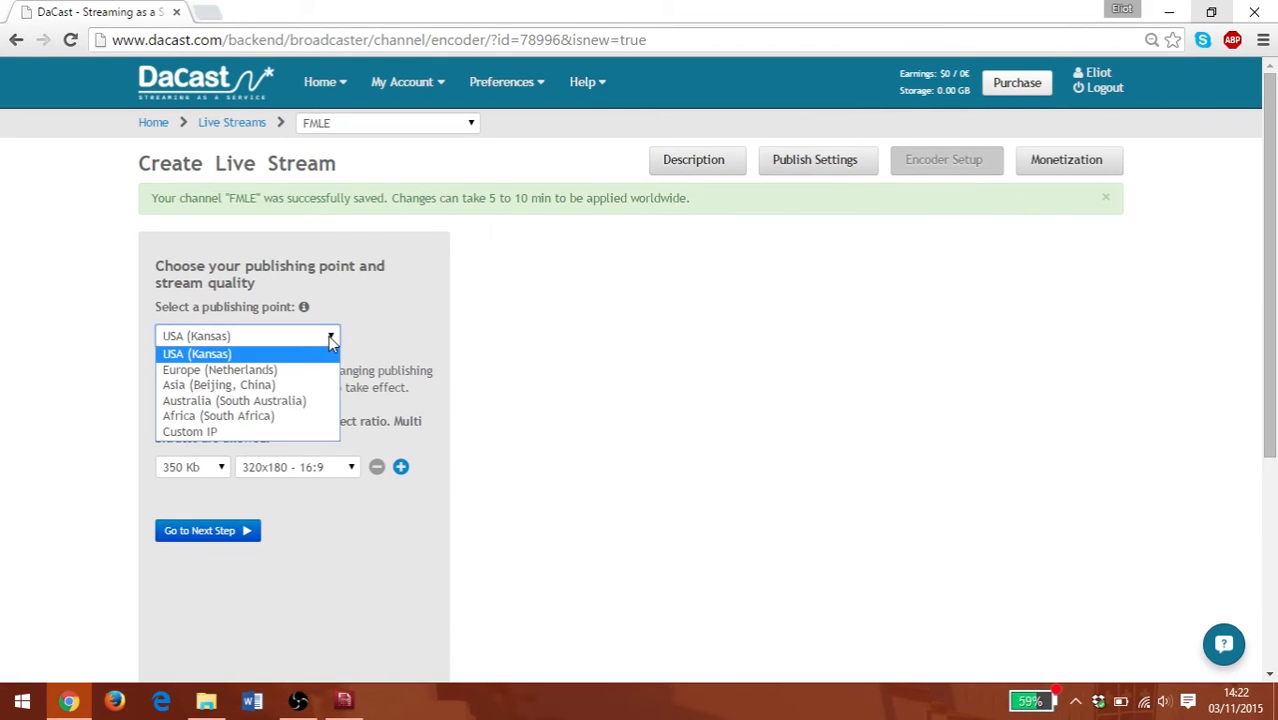
mouse_move(288, 364)
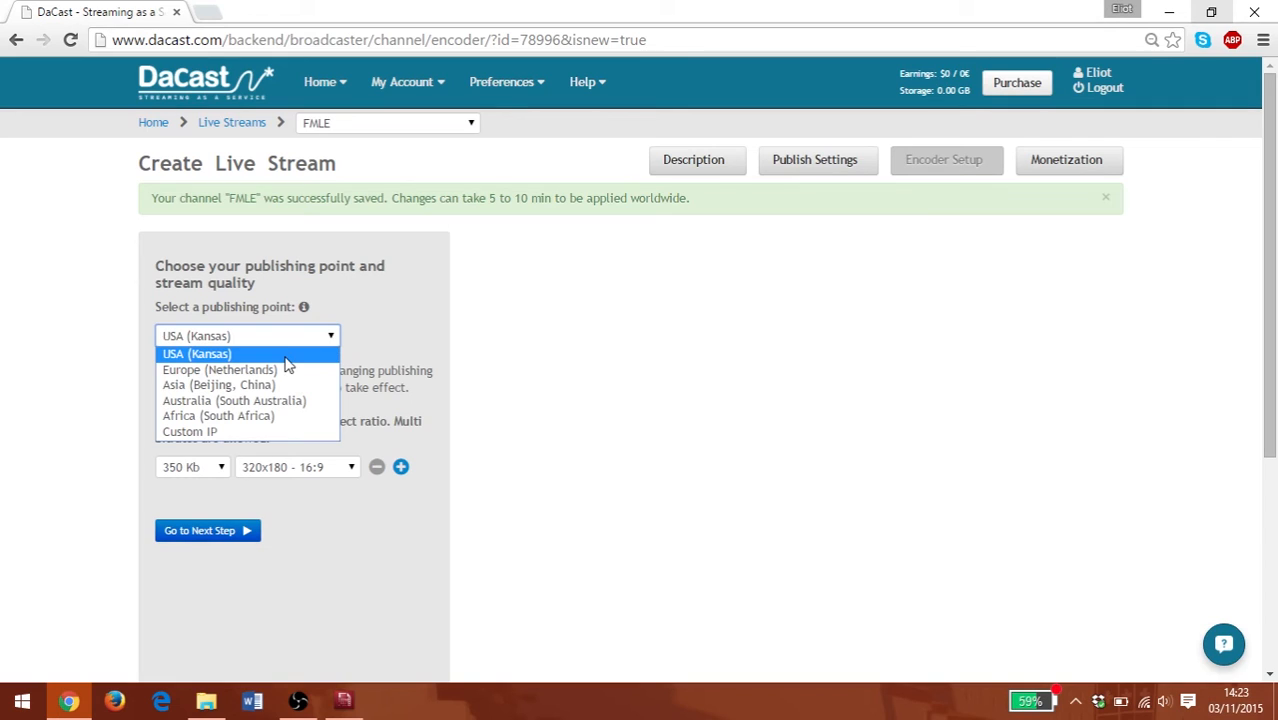
Keep the USA (Kansas) publishing point and set the first quality to 650 Kb at 1280x720.
left_click(196, 354)
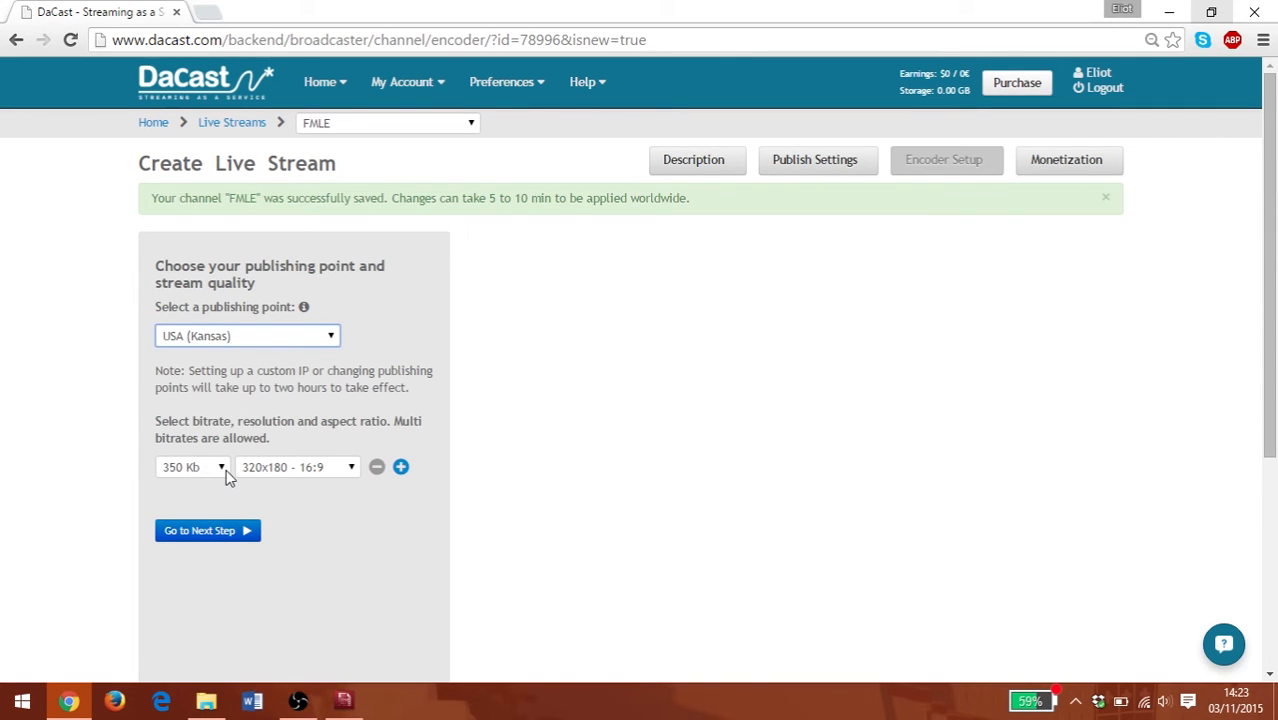
left_click(192, 468)
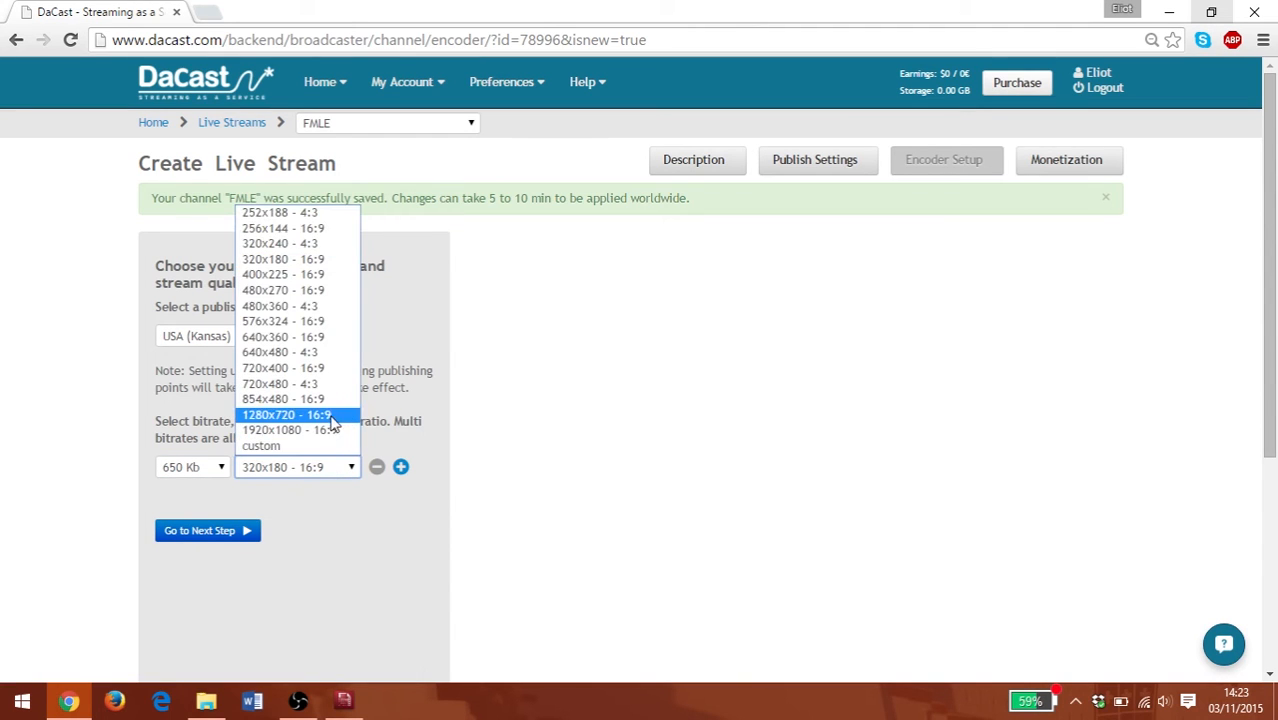
left_click(288, 414)
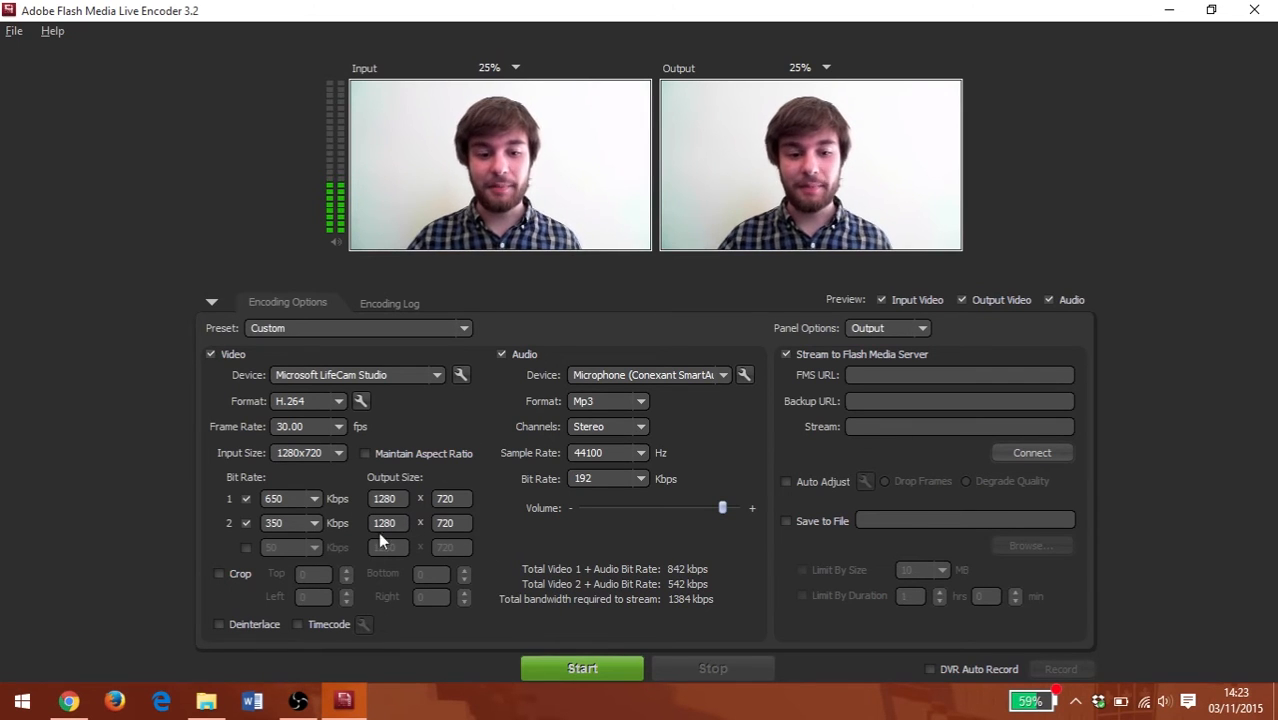
mouse_move(112, 636)
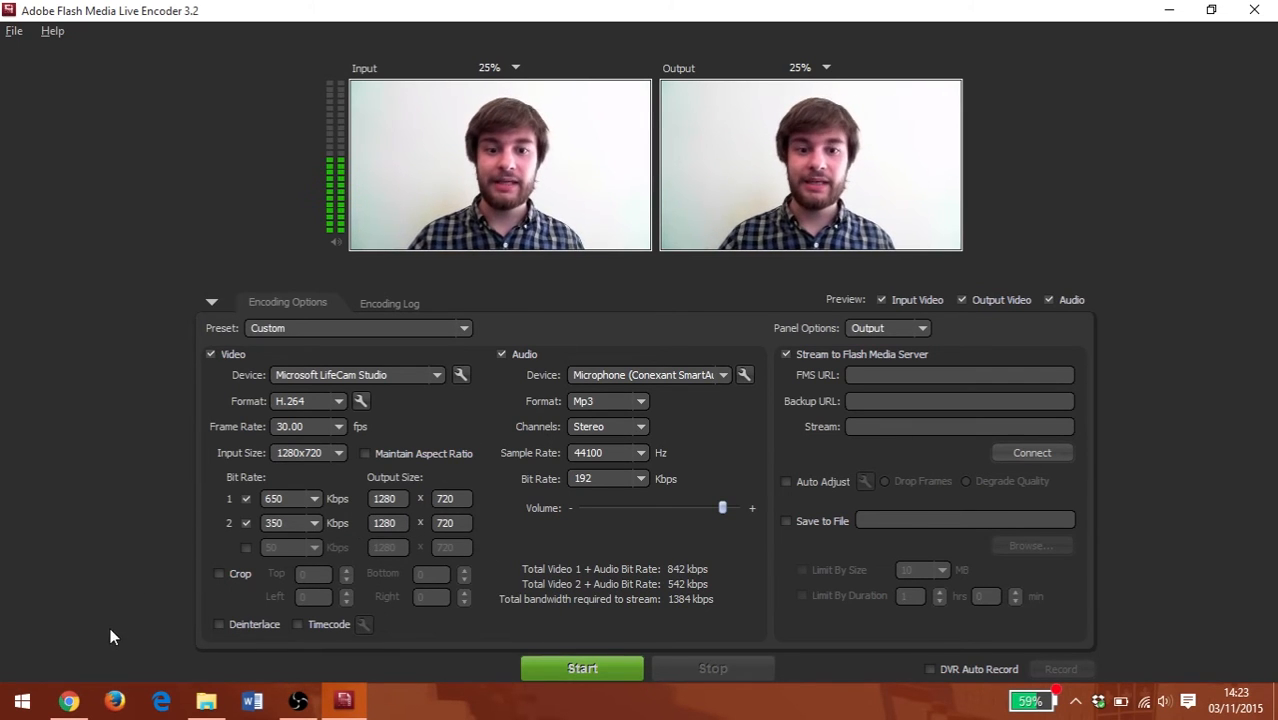
Add a second 350 Kb 1280x720 stream quality and go to the encoder selection step.
left_click(68, 700)
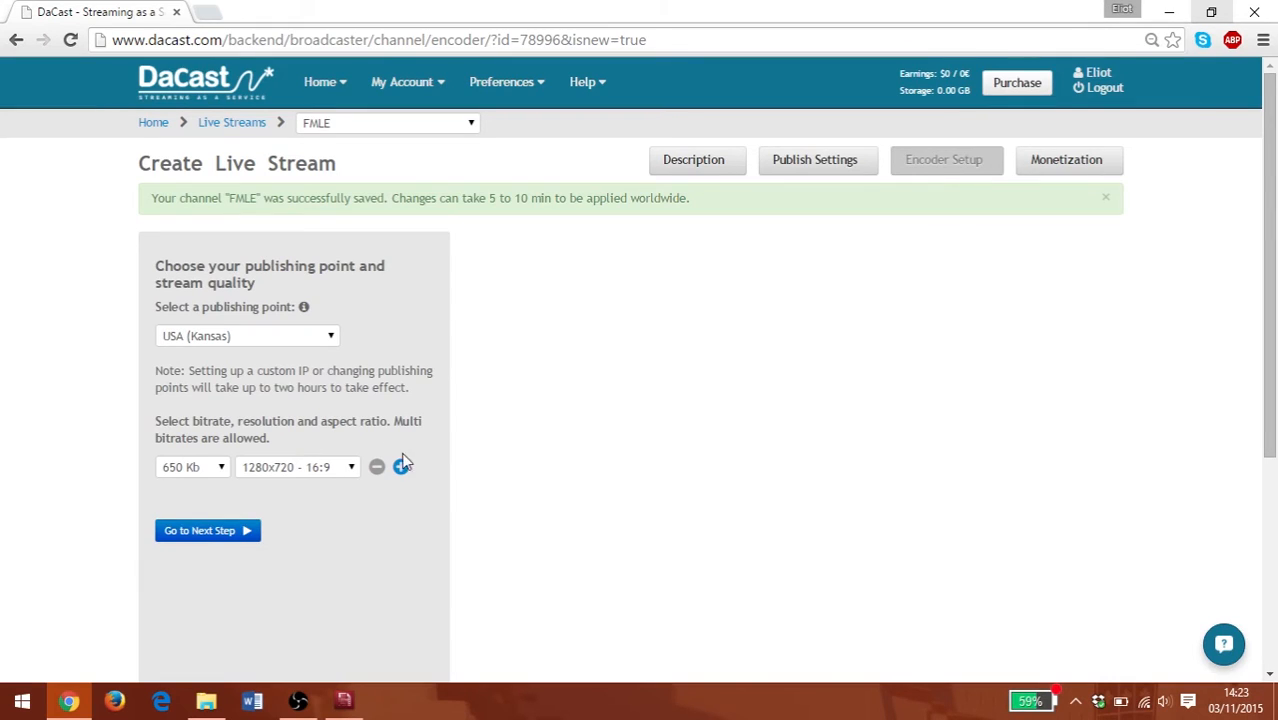
left_click(404, 468)
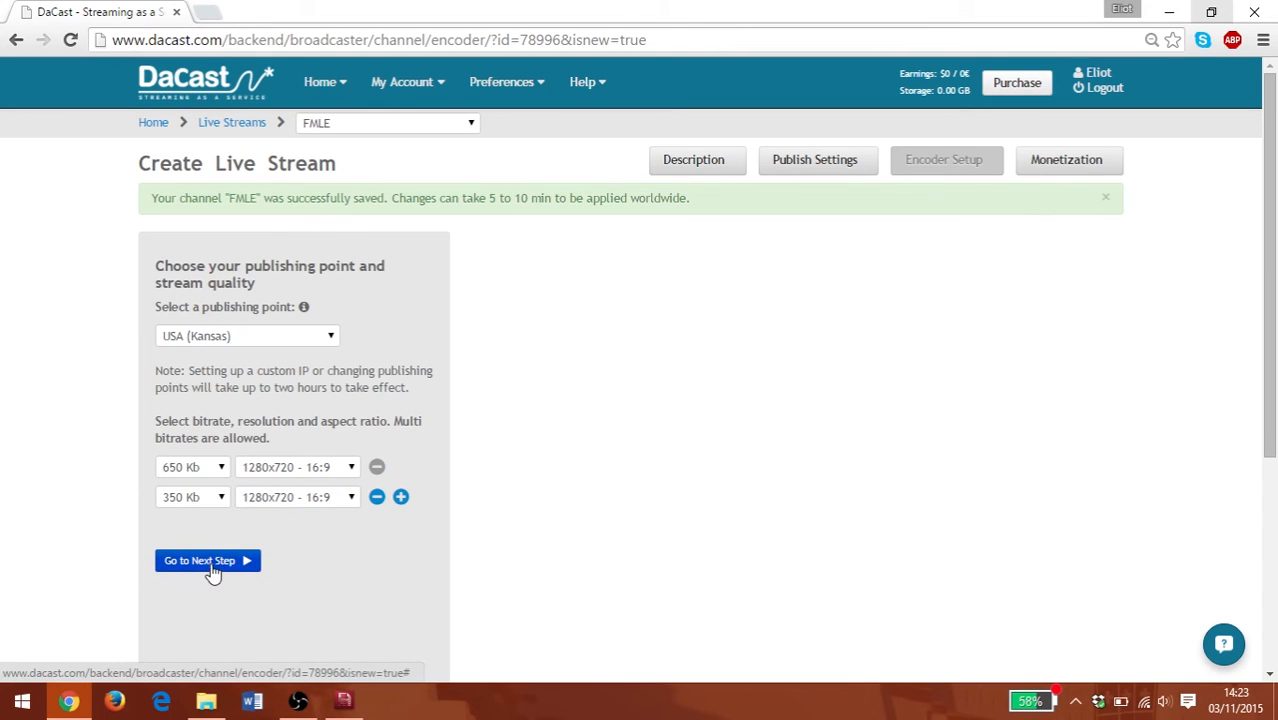
left_click(208, 560)
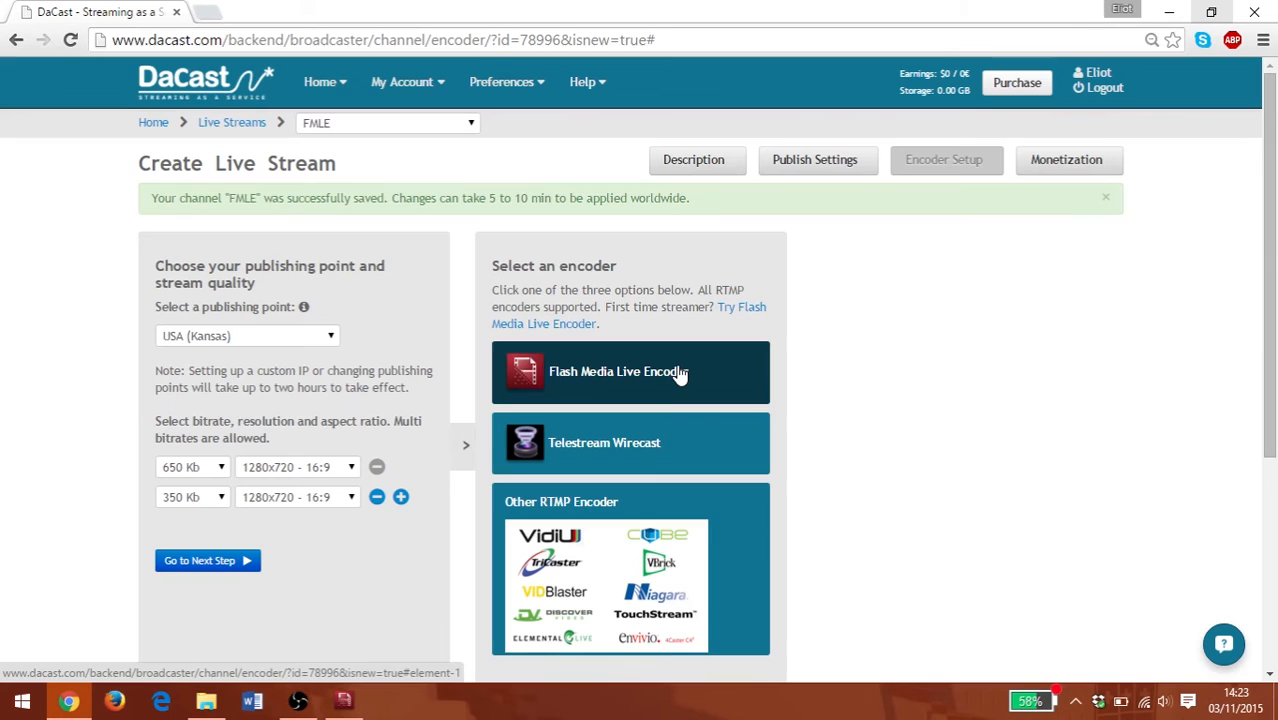
Choose Flash Media Live Encoder and save its XML profile as Dacast_FMLE in Downloads.
left_click(618, 370)
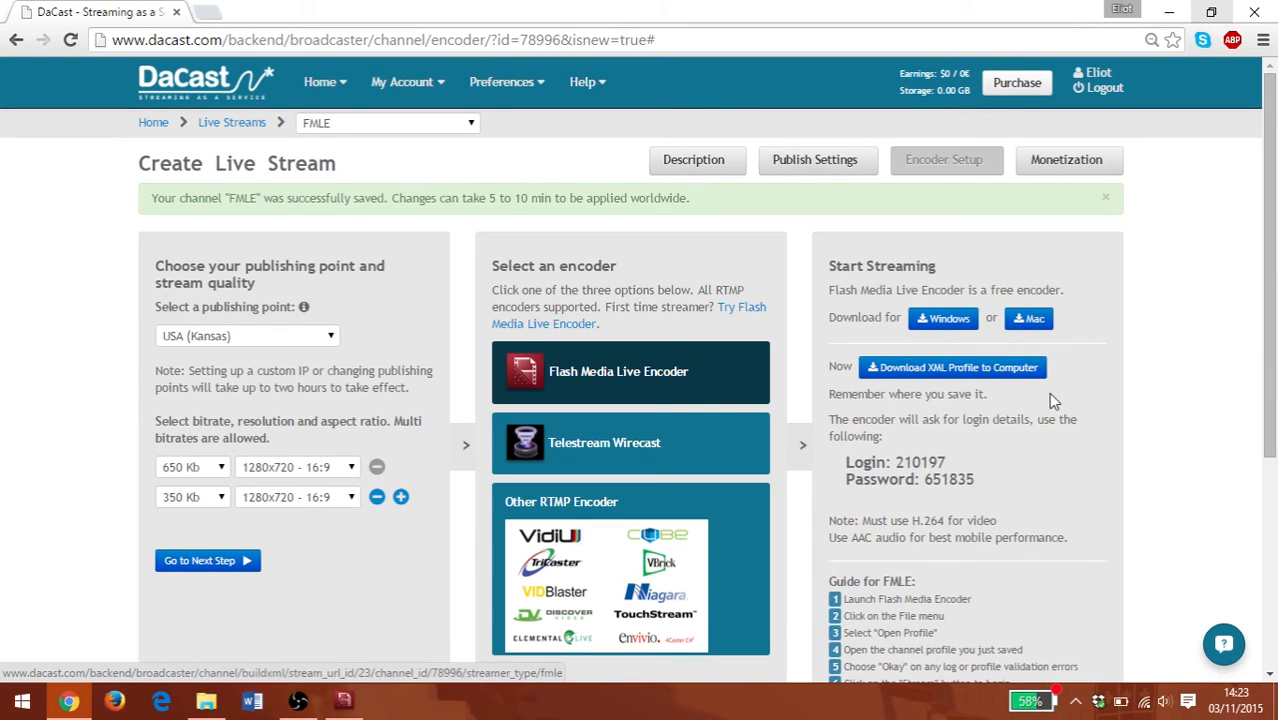
mouse_move(930, 454)
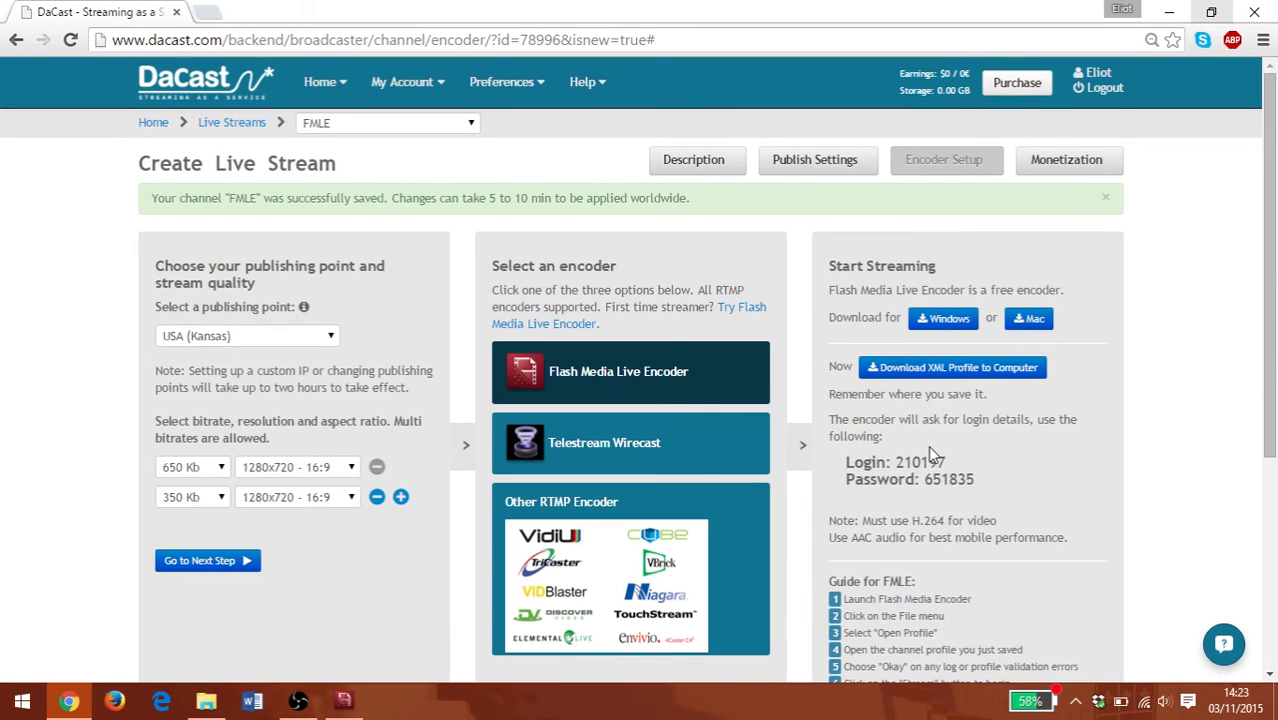
mouse_move(952, 368)
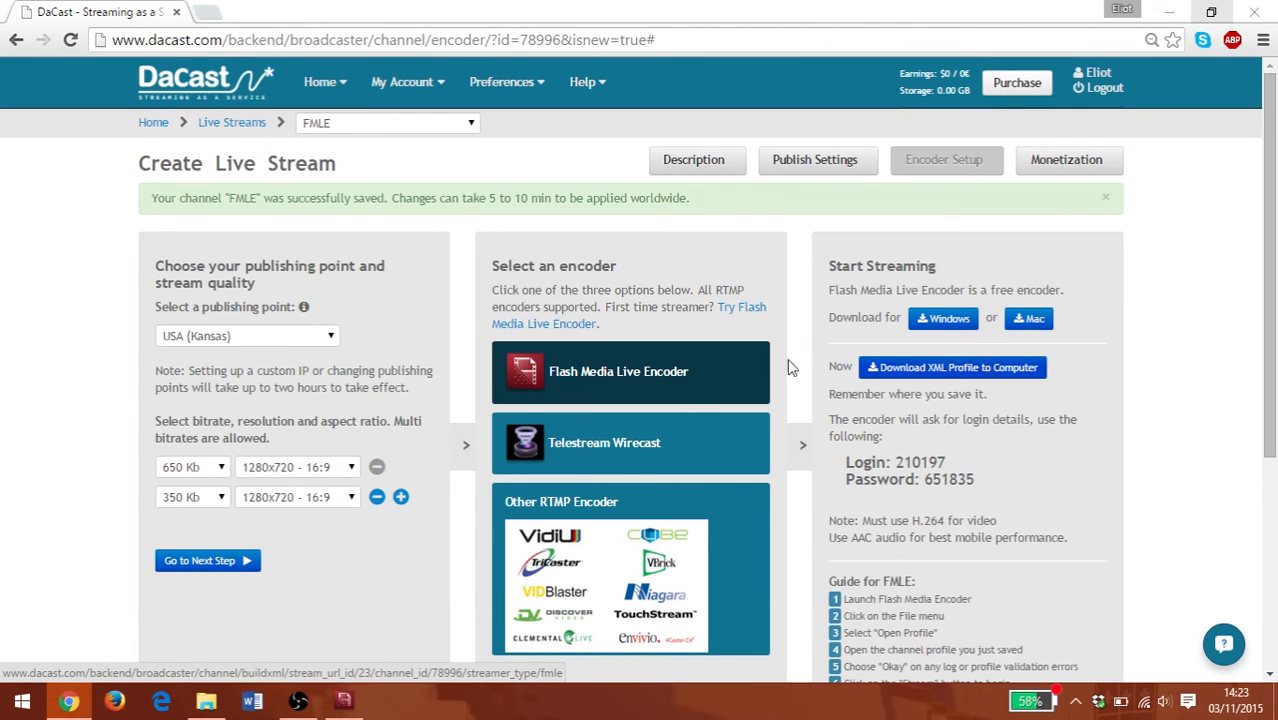
left_click(952, 368)
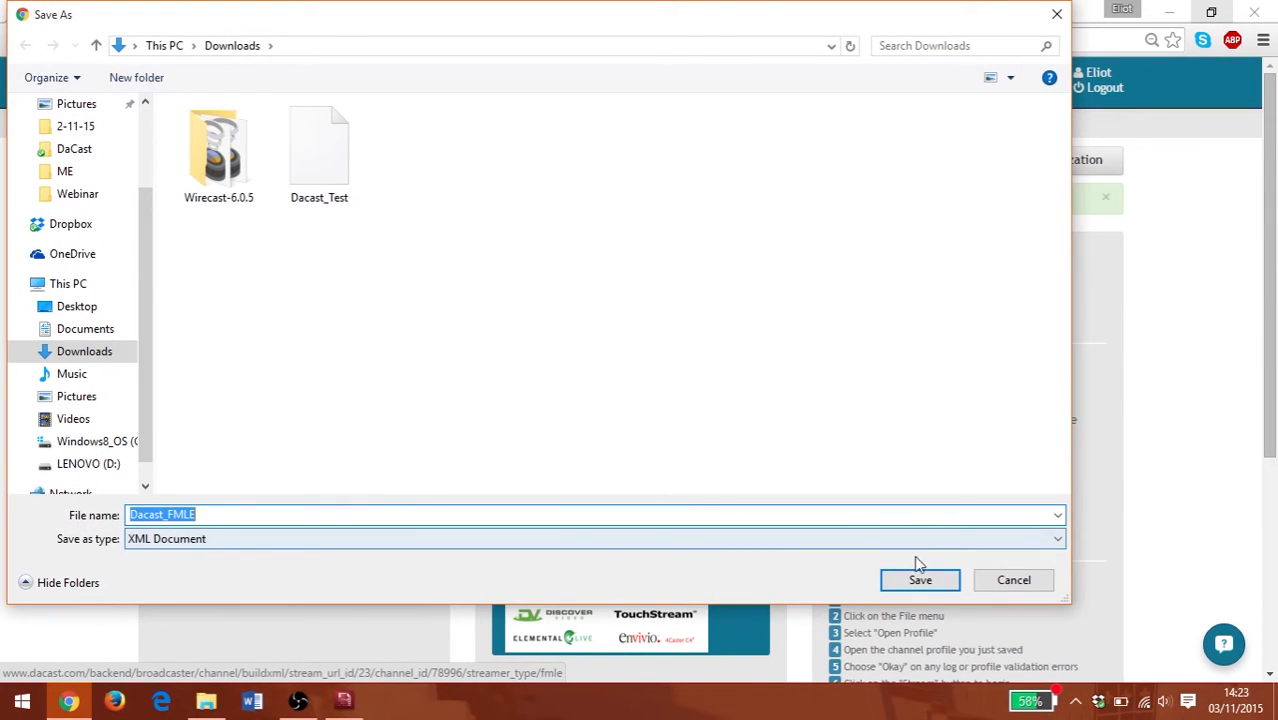
left_click(920, 580)
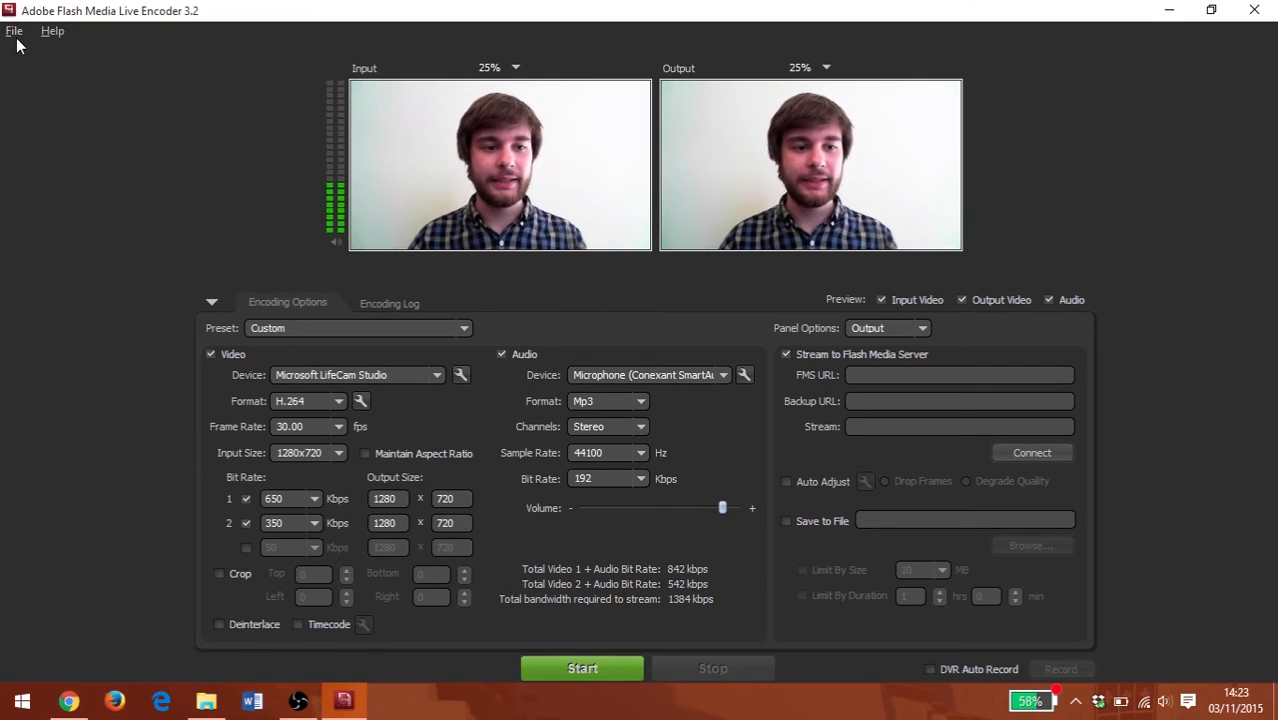
Use File > Open Profile and browse toward the downloaded Dacast_FMLE.xml profile.
left_click(14, 30)
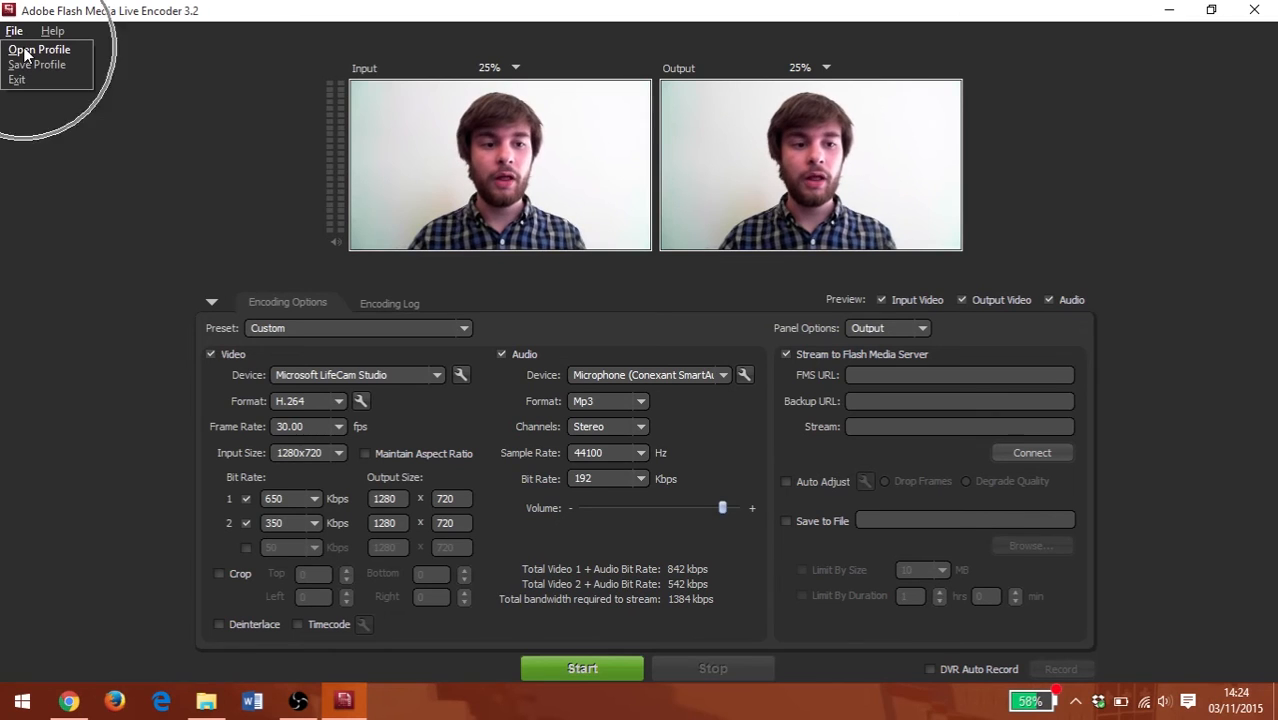
left_click(40, 48)
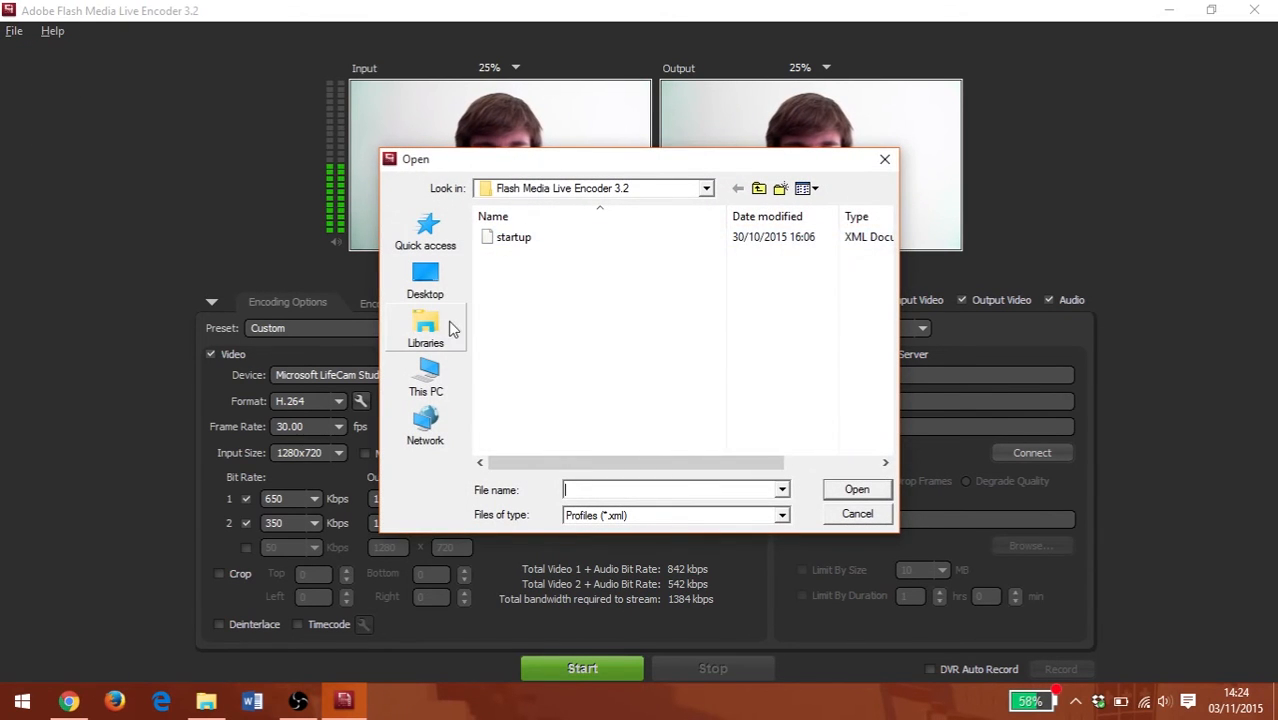
left_click(426, 278)
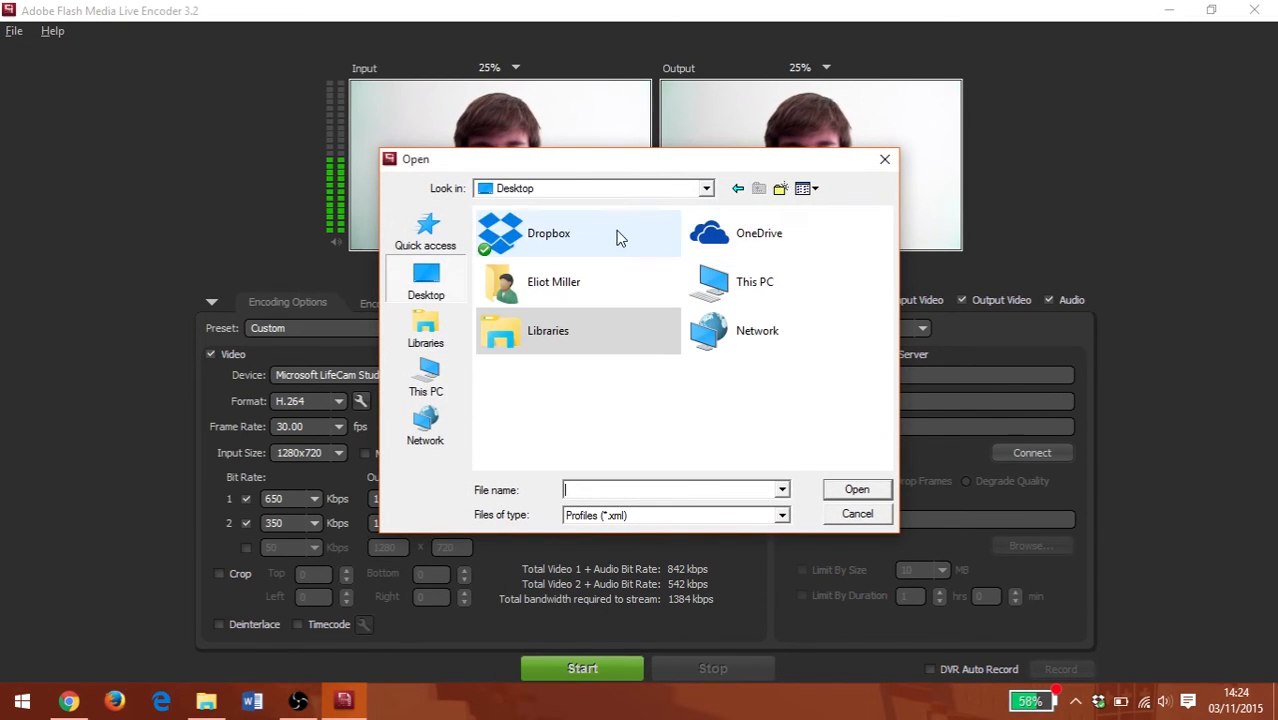
left_click(856, 512)
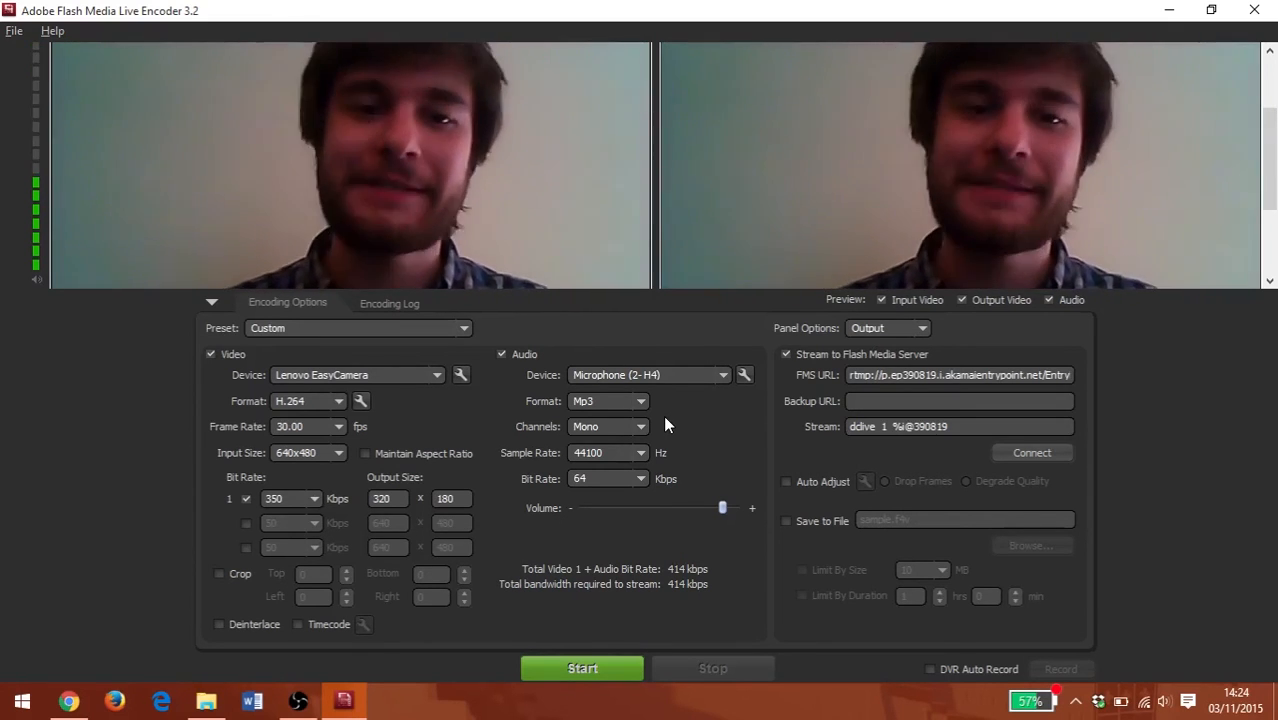
mouse_move(676, 452)
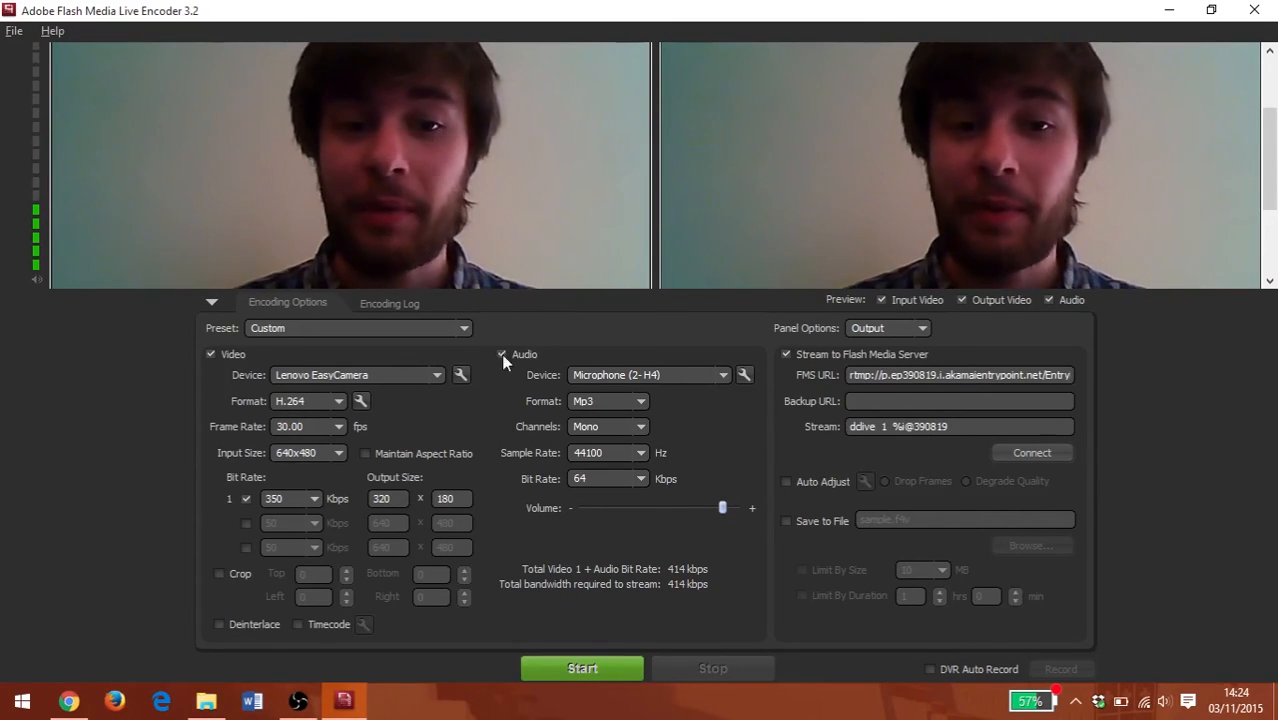
Switch the video source back to Microsoft LifeCam Studio and set up the 650 and 350 kbps streams.
left_click(436, 374)
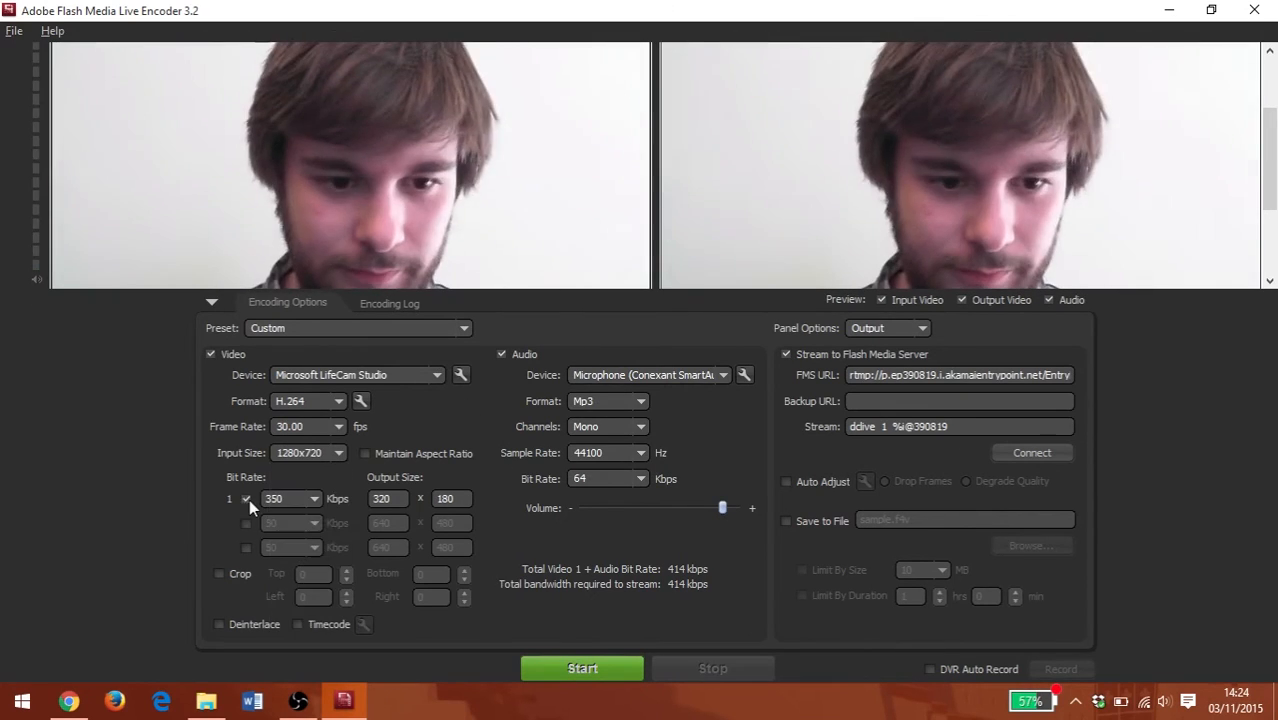
left_click(246, 522)
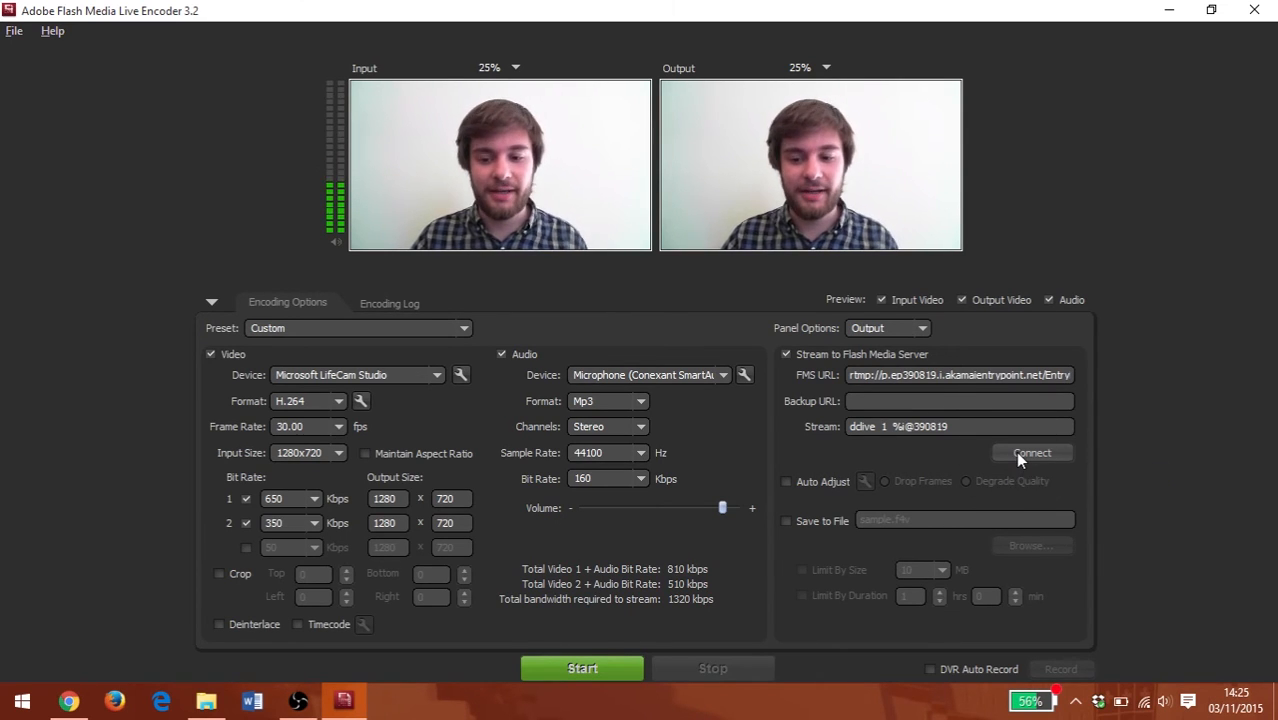
Connect to the DaCast streaming server, entering the login details in the Connect to FMS dialog.
left_click(1032, 452)
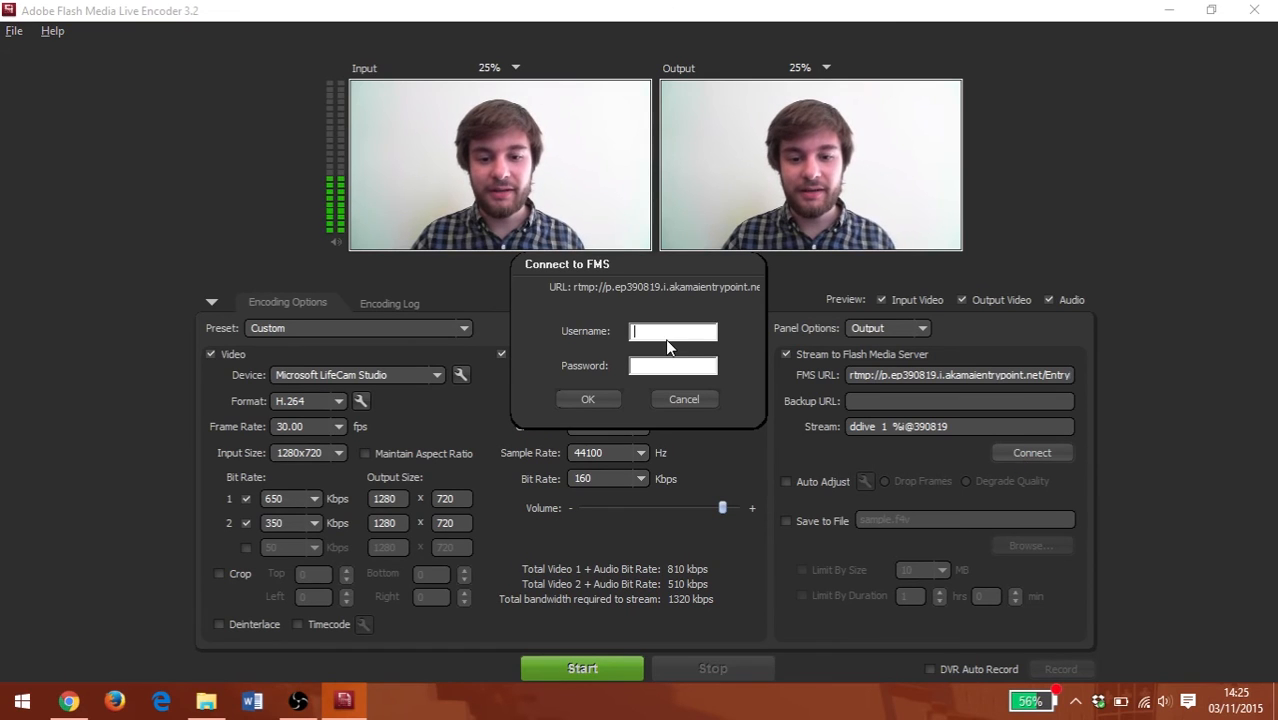
type("210")
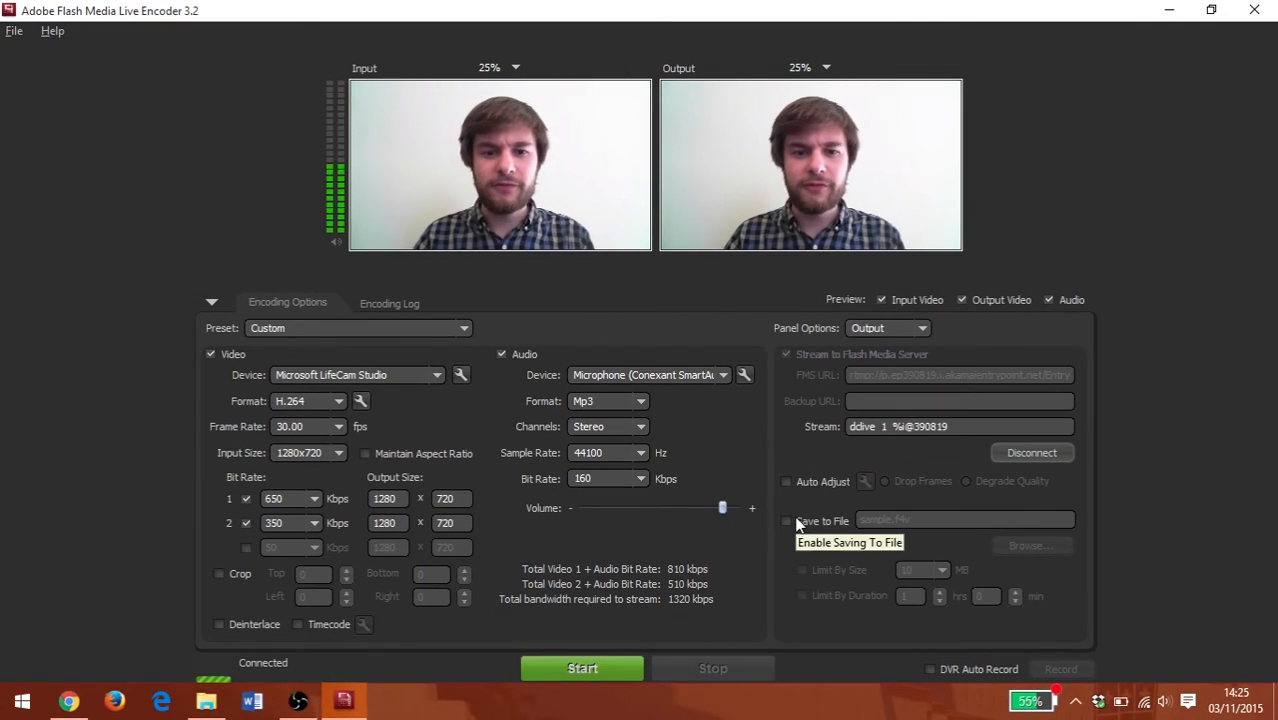
Enable Save to File so the live stream records locally as FMLE.f4v.
left_click(786, 520)
type("FMLE")
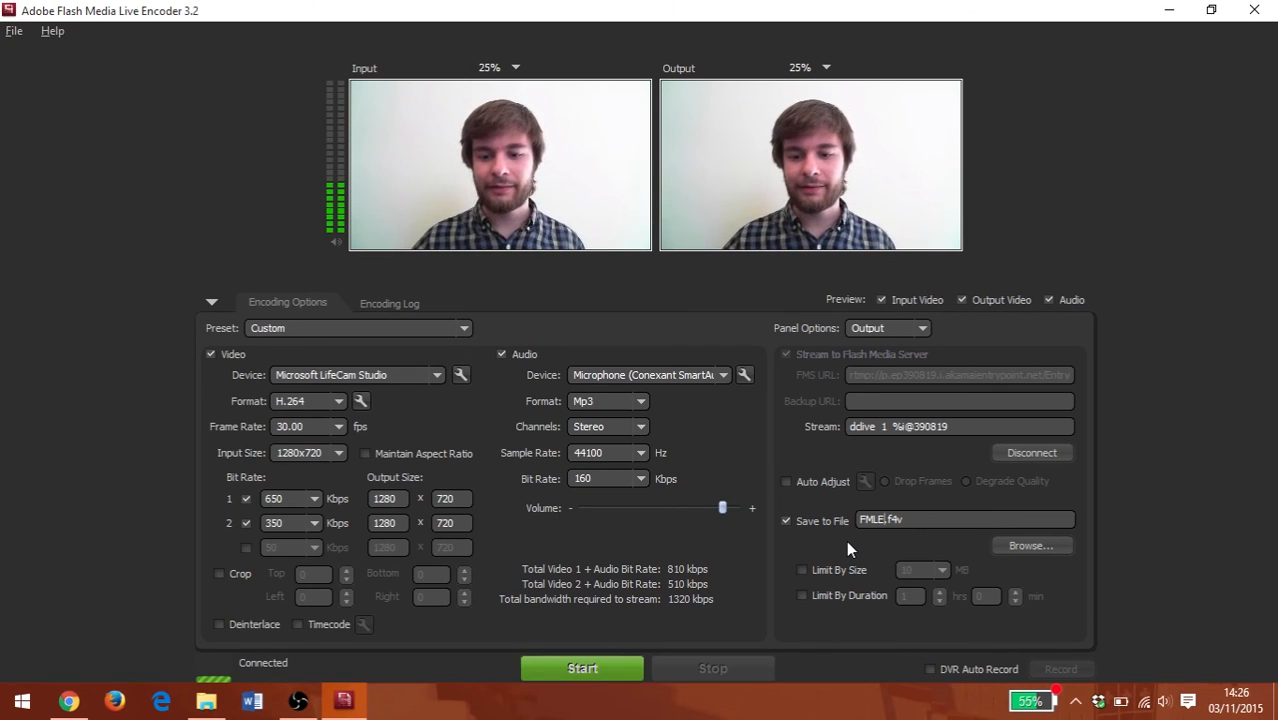
mouse_move(1032, 544)
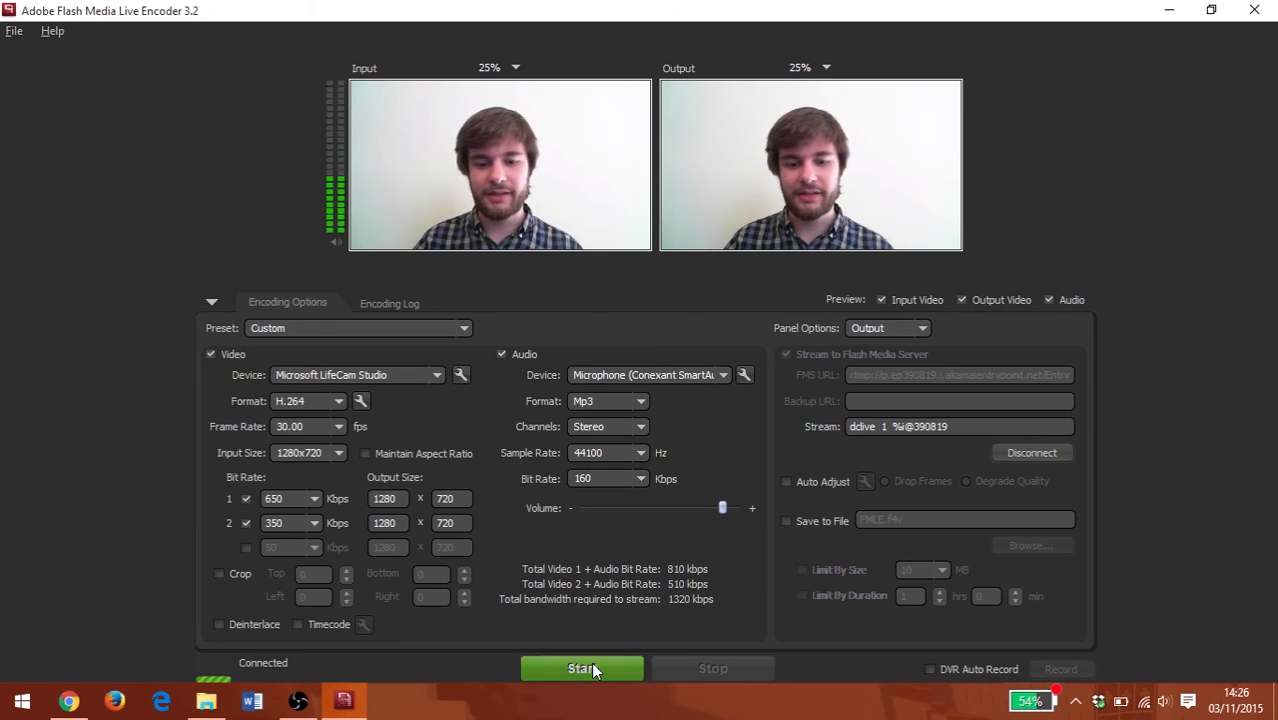
mouse_move(616, 592)
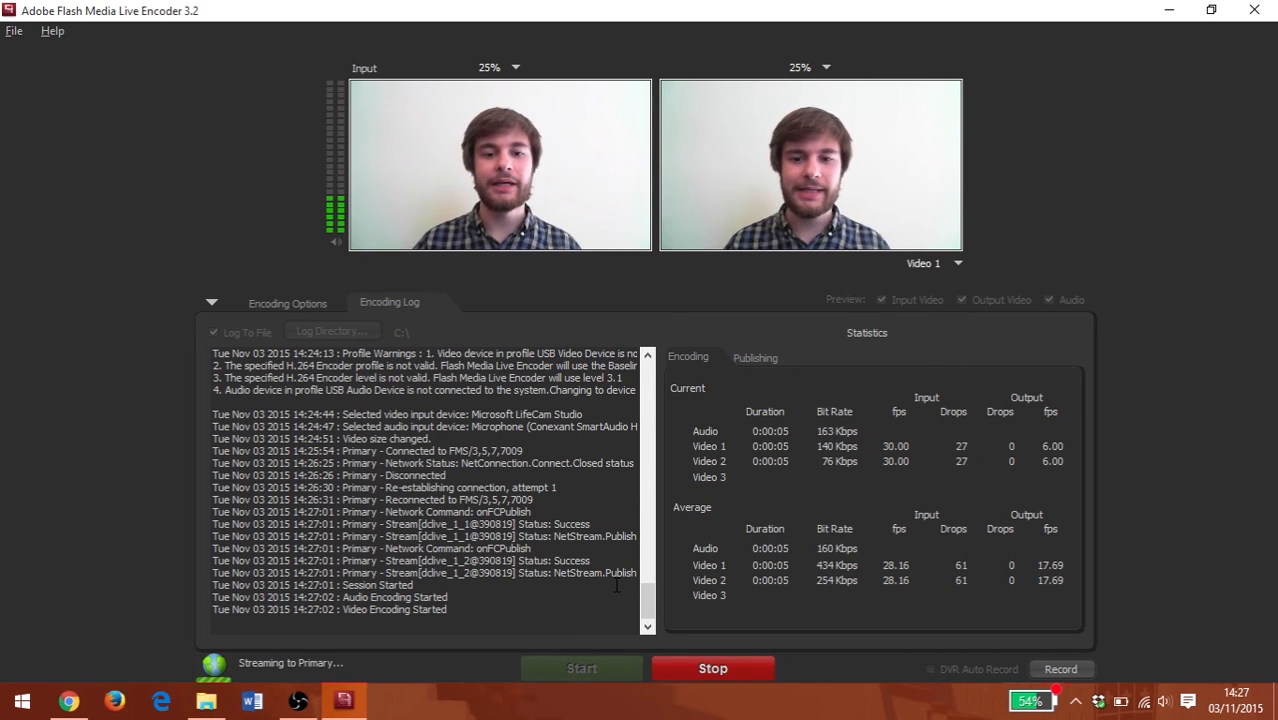
mouse_move(904, 68)
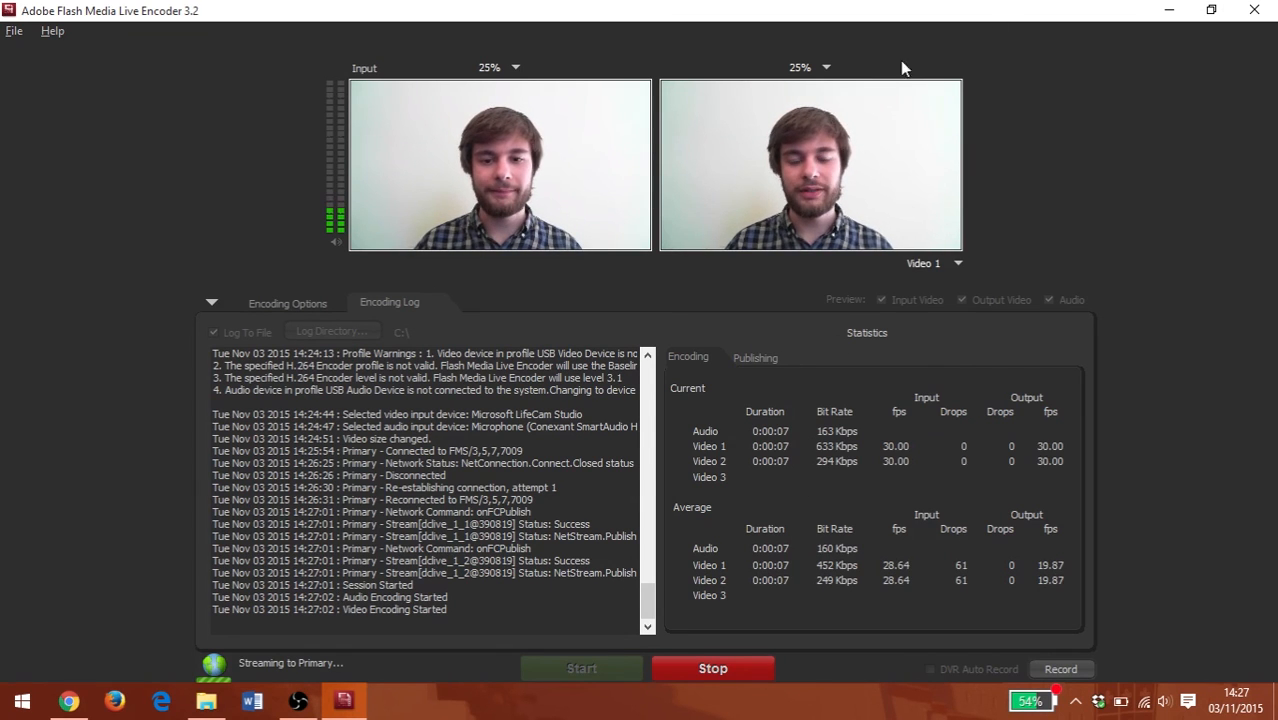
mouse_move(892, 308)
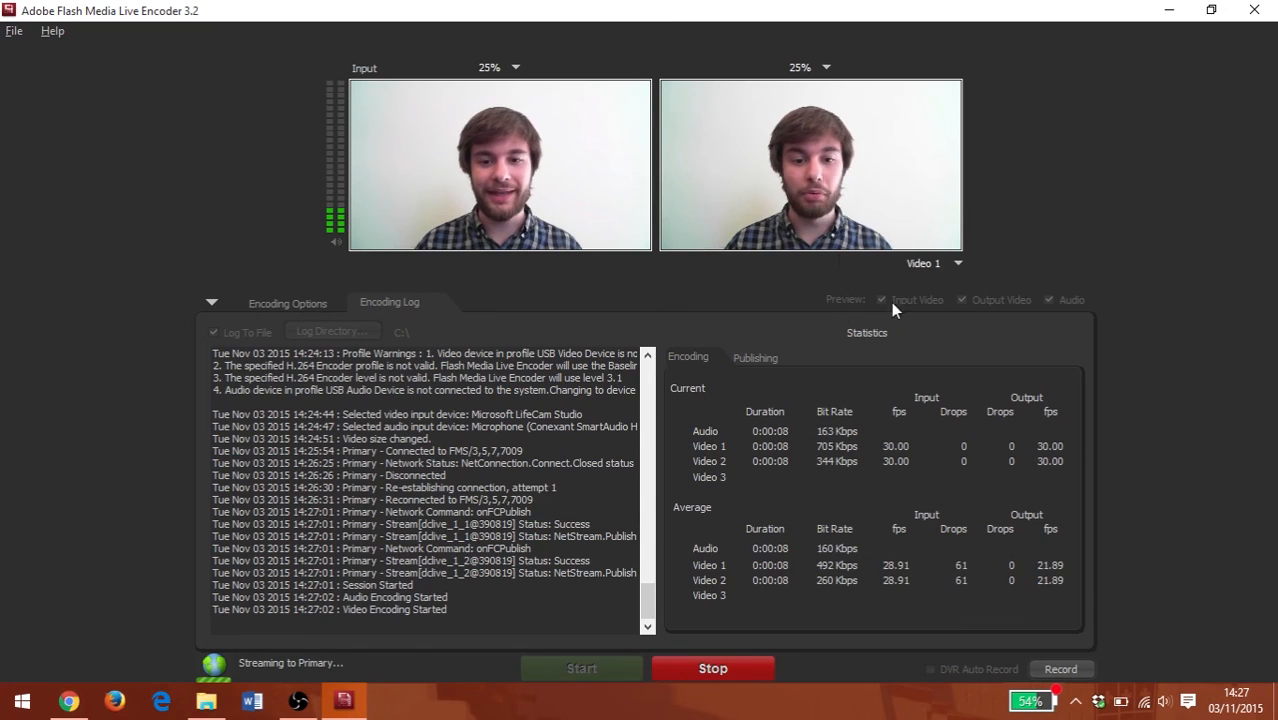